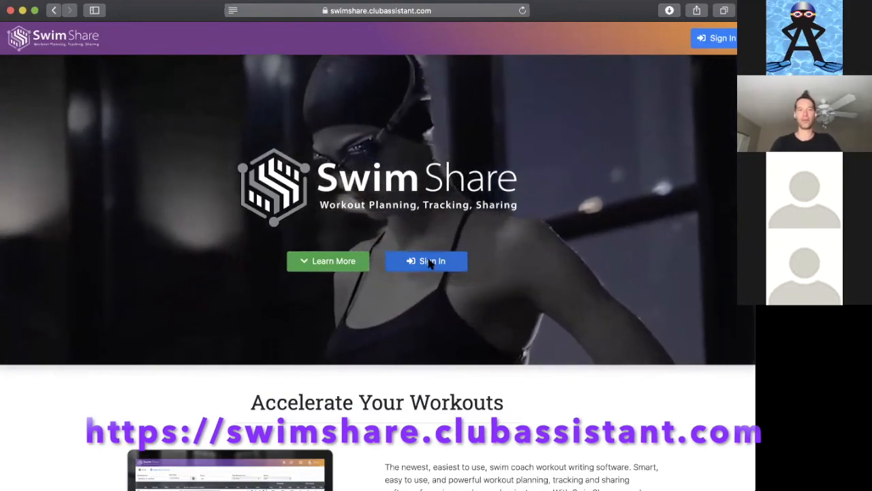
Open the sign-in form, try the empty sign-up form, then sign in with Google.
click(426, 261)
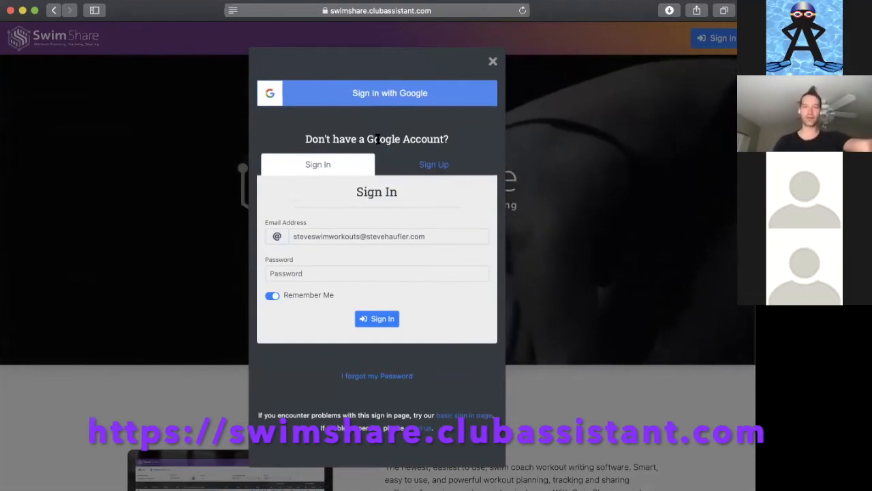
click(434, 164)
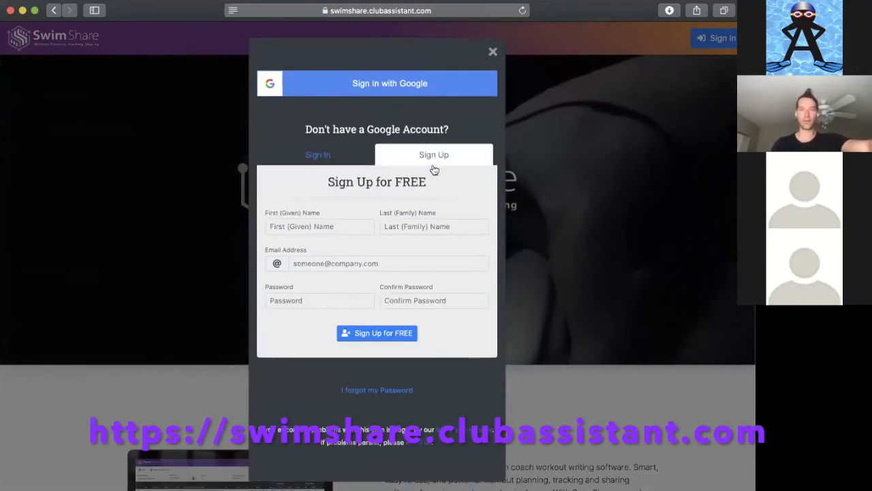
click(319, 227)
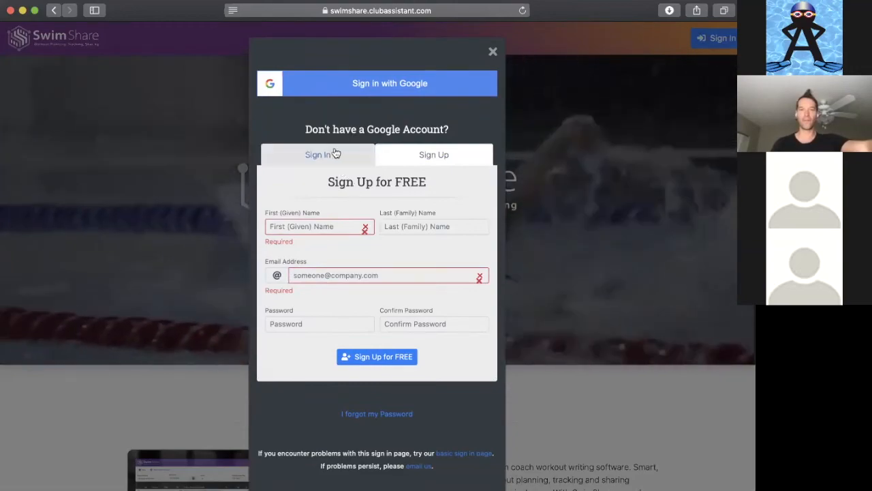
click(317, 154)
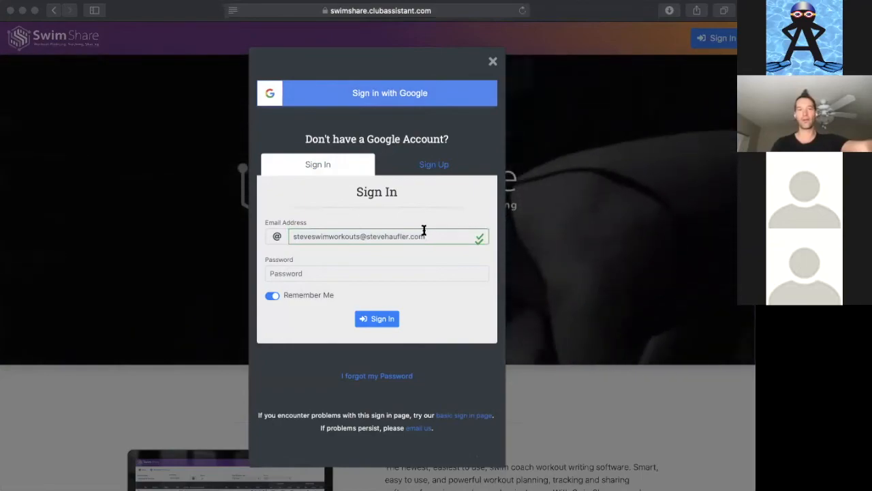
click(389, 93)
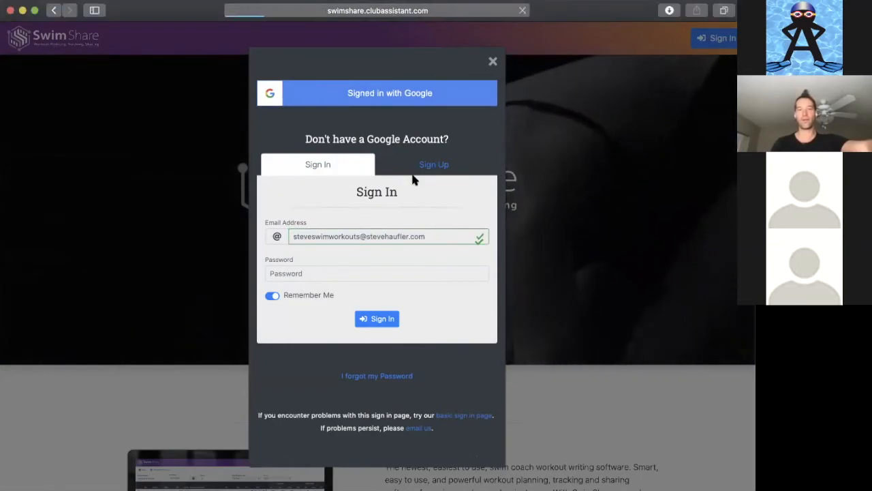
Scroll the home page past the Monster Workout w Rest table to the breakdown charts.
click(377, 319)
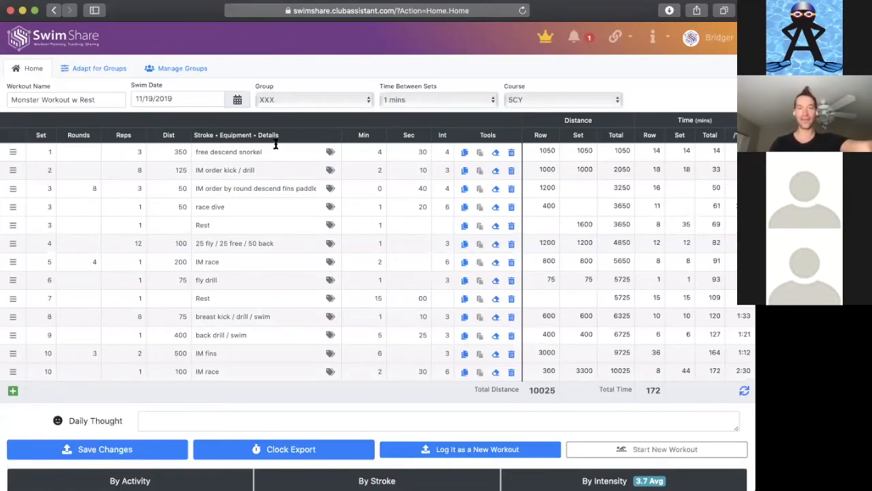
mouse_move(208, 14)
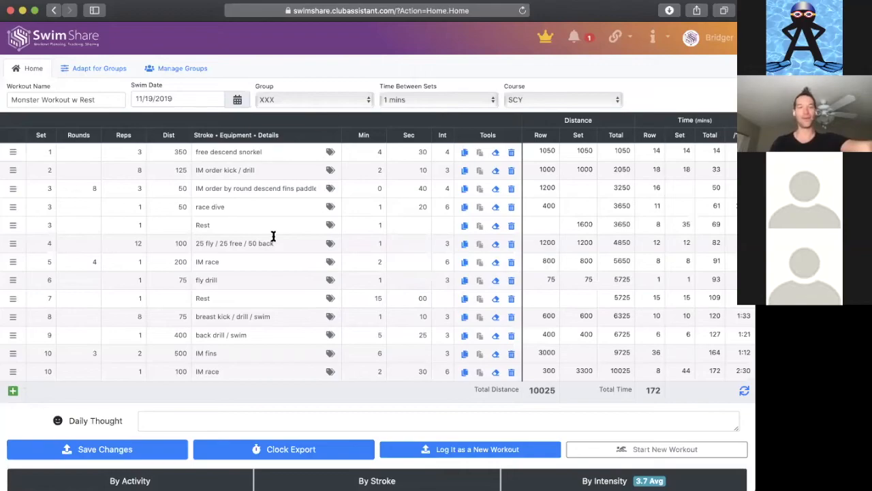
mouse_move(385, 282)
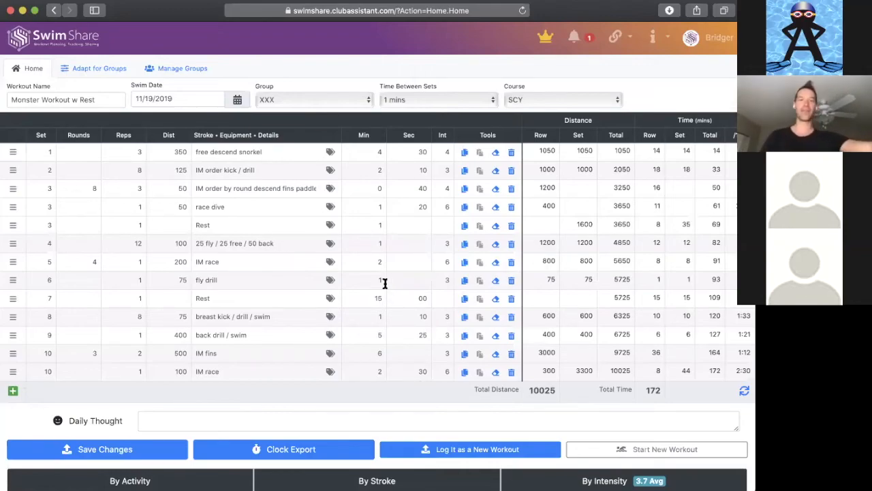
scroll(down, 3)
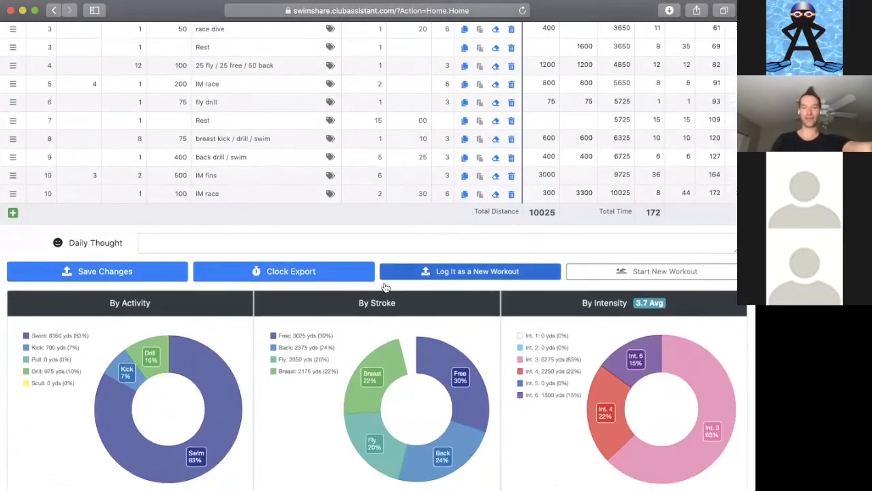
scroll(down, 3)
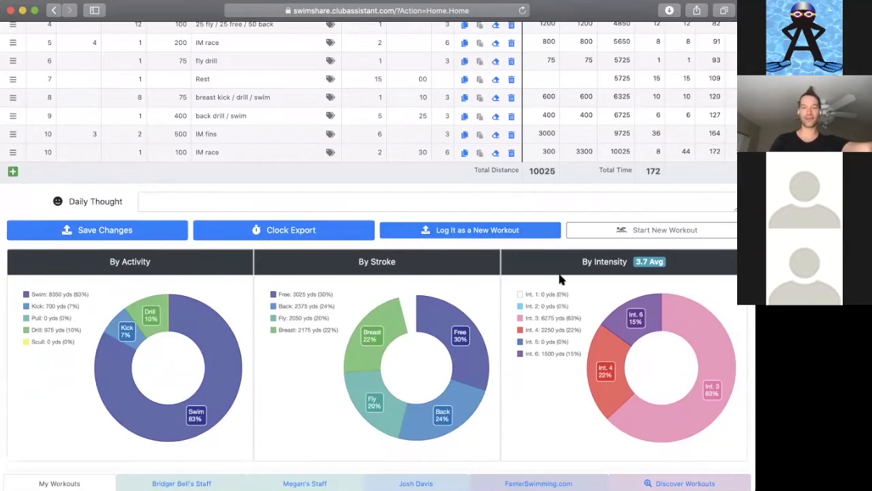
mouse_move(130, 346)
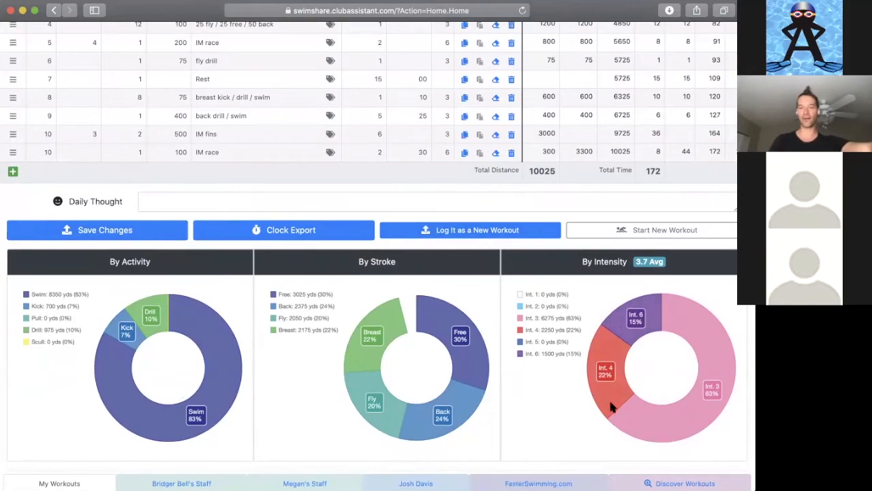
mouse_move(603, 418)
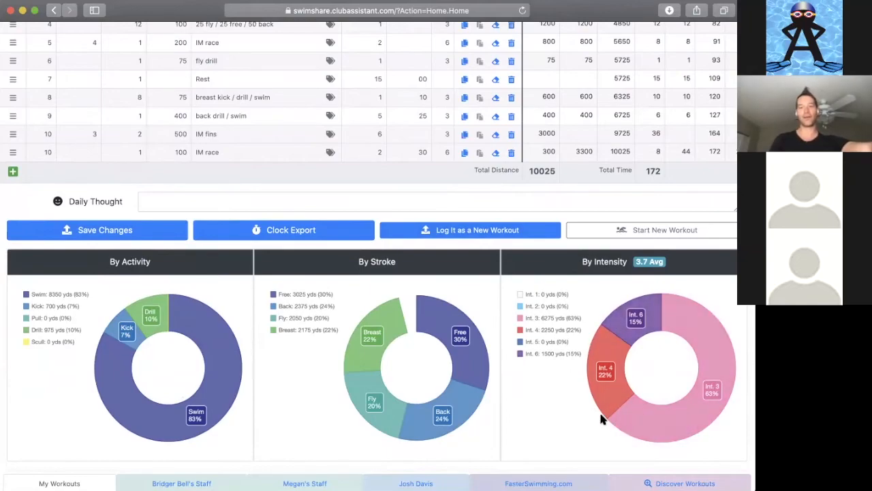
mouse_move(586, 353)
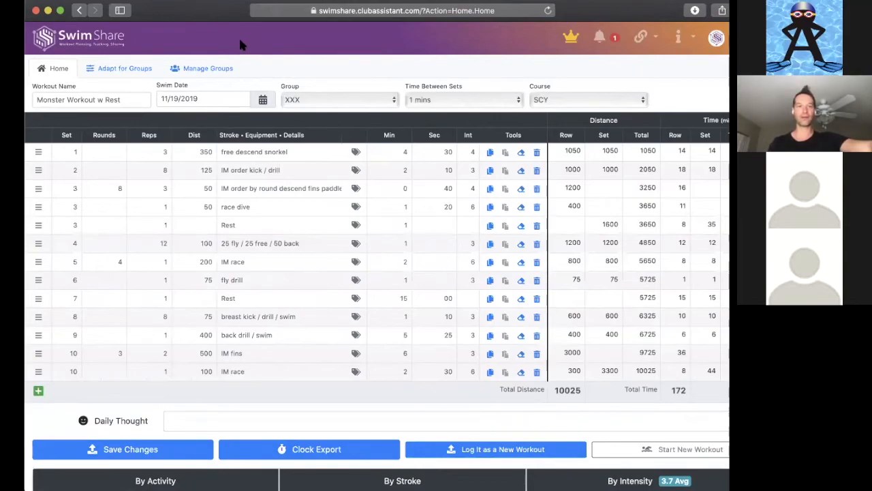
mouse_move(566, 18)
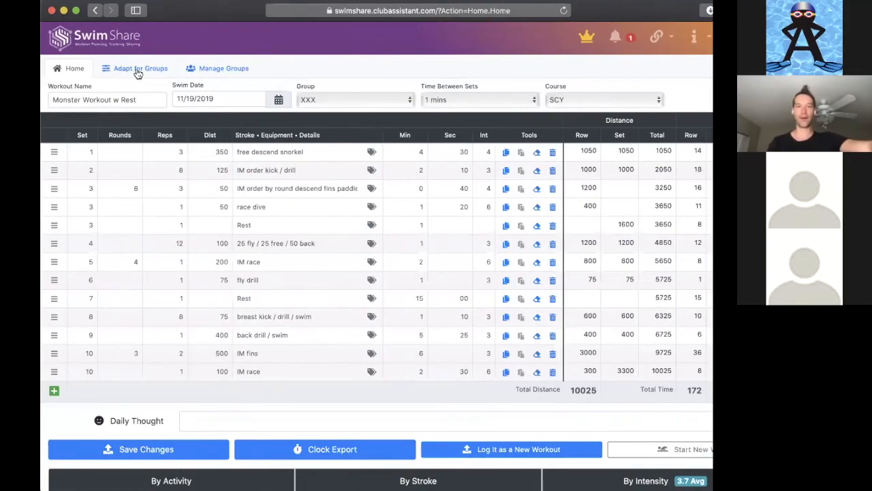
click(355, 100)
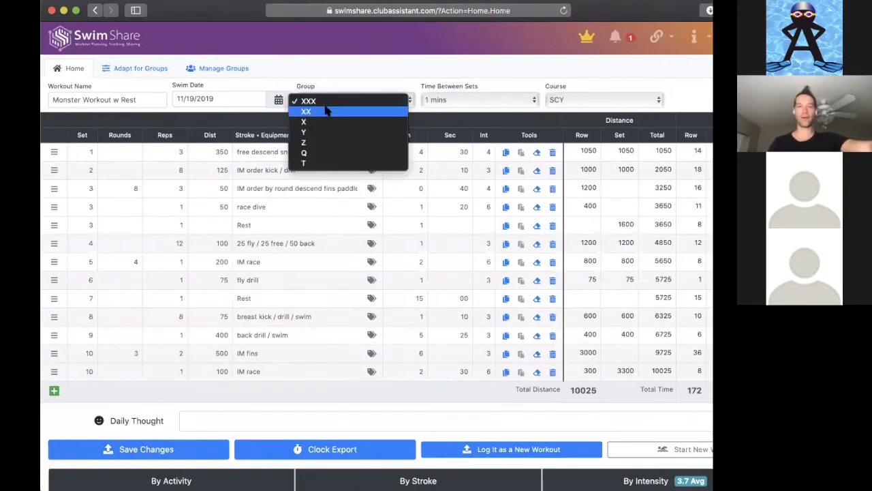
mouse_move(326, 101)
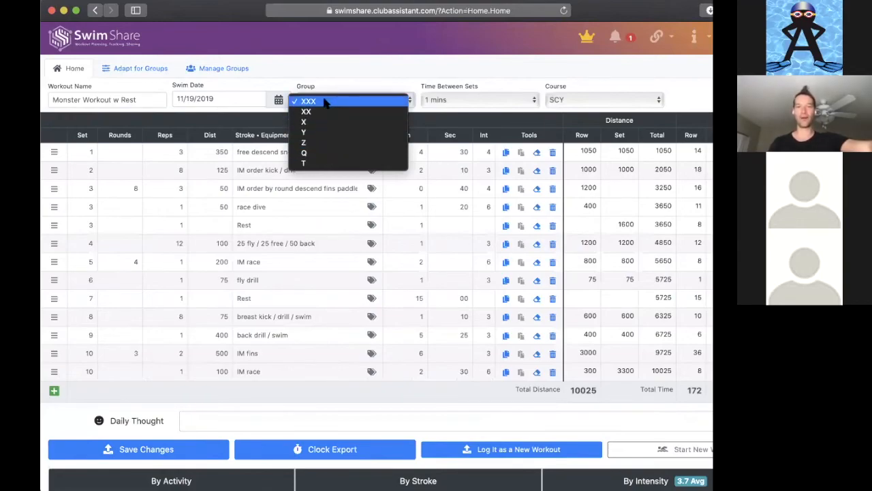
click(309, 101)
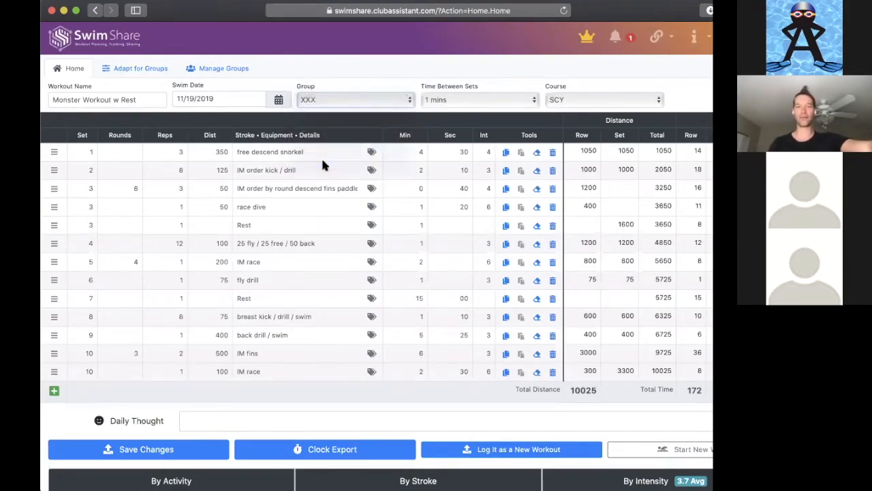
click(355, 100)
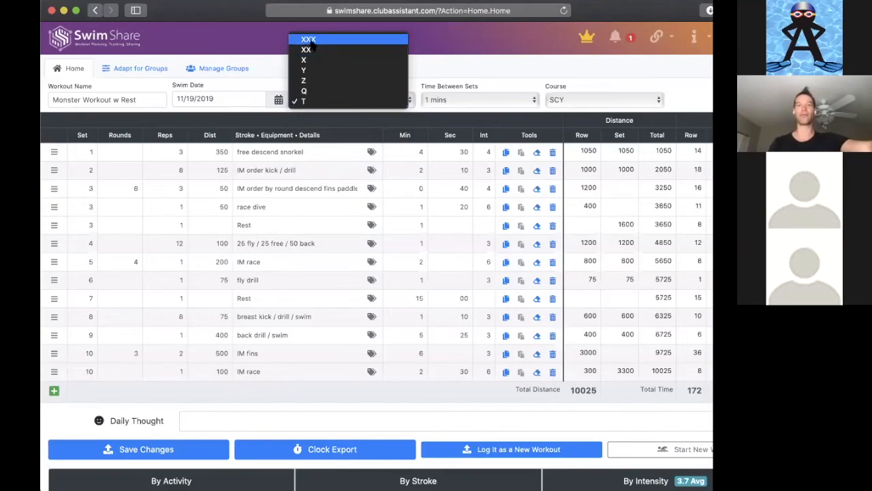
click(309, 39)
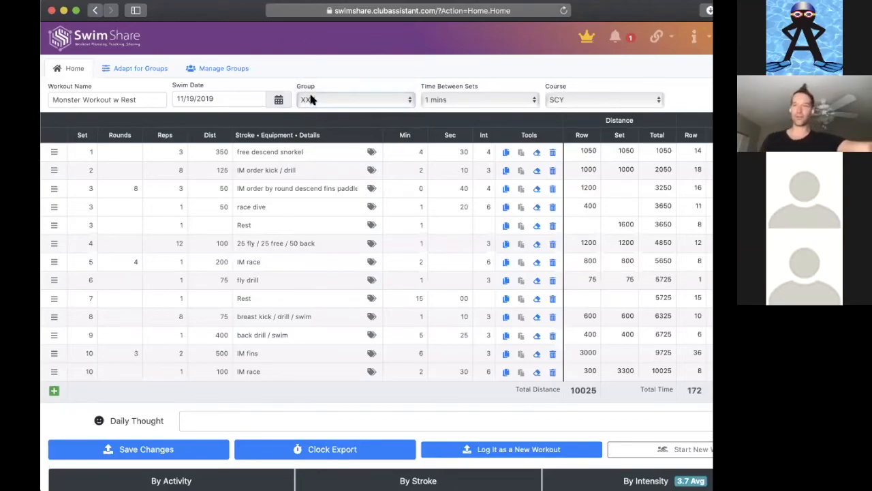
click(355, 100)
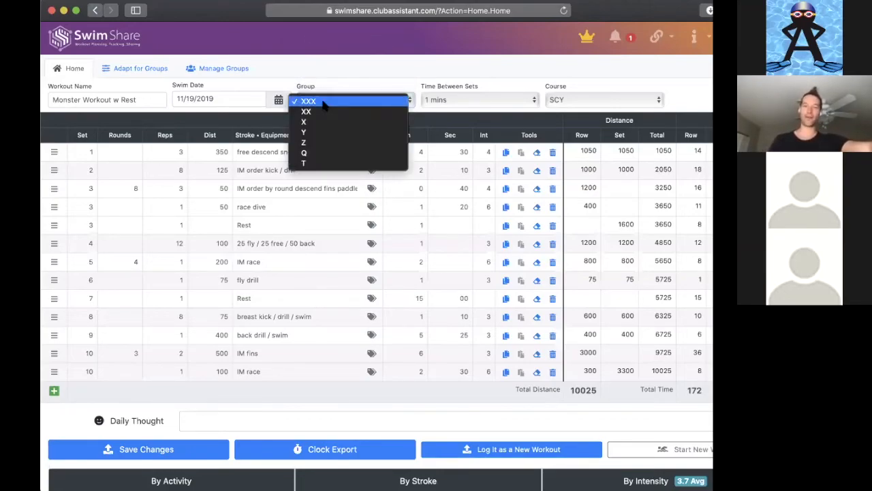
click(309, 101)
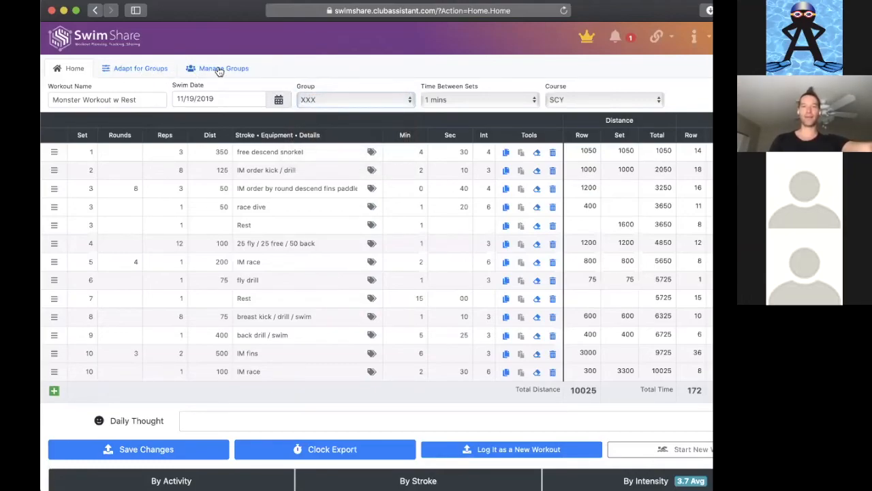
click(224, 68)
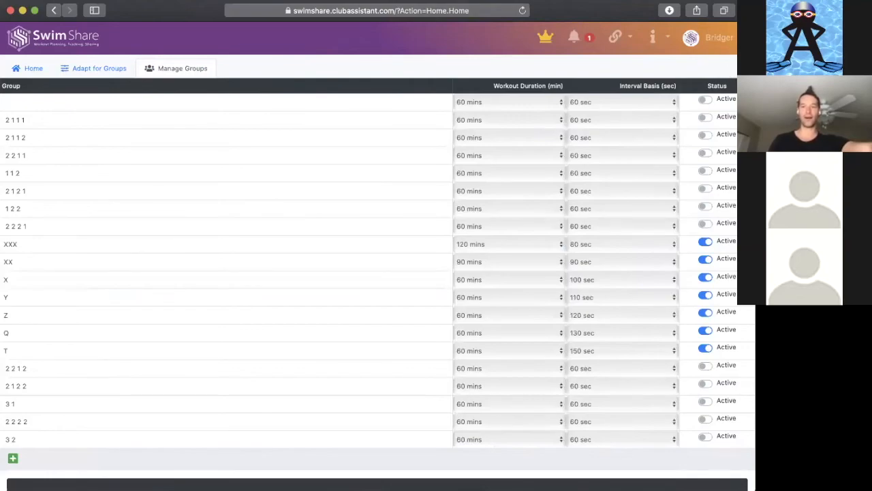
scroll(down, 3)
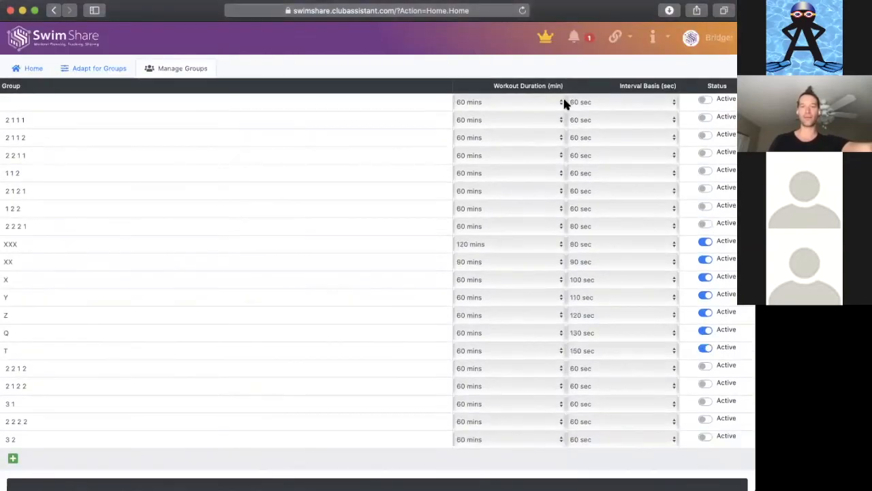
mouse_move(630, 19)
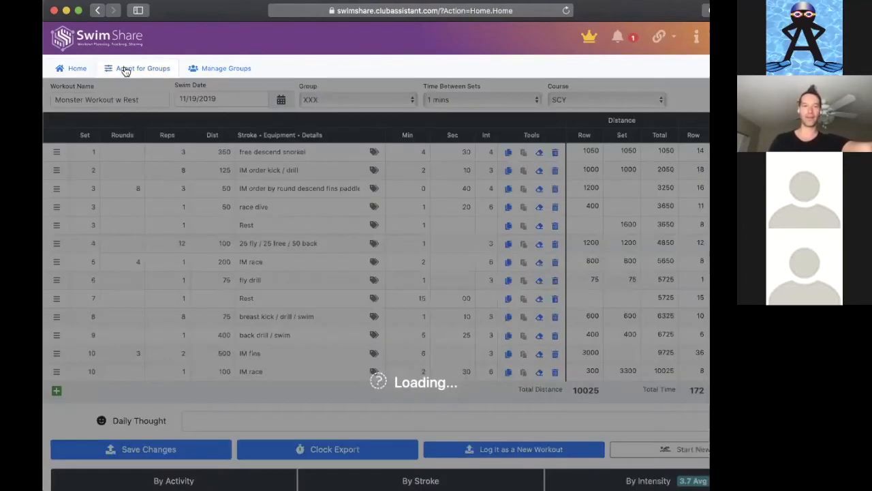
Browse the workout adapted for each group, then view the Manage Groups list.
click(137, 68)
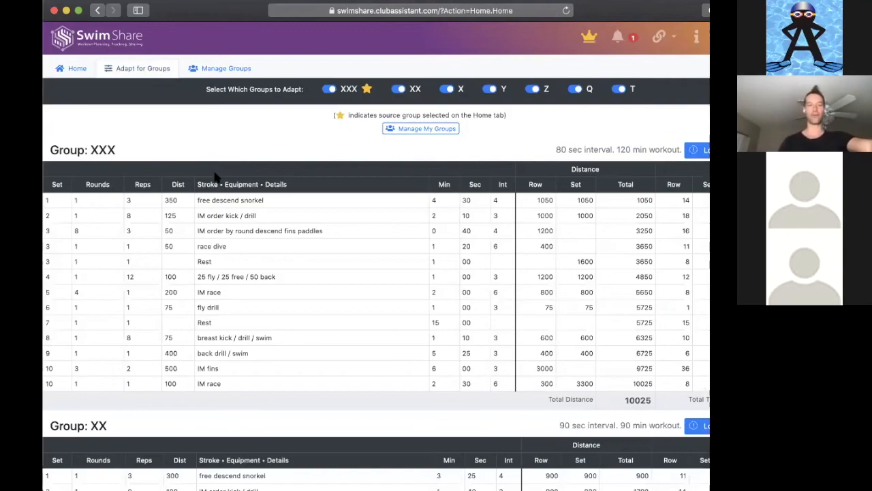
mouse_move(154, 389)
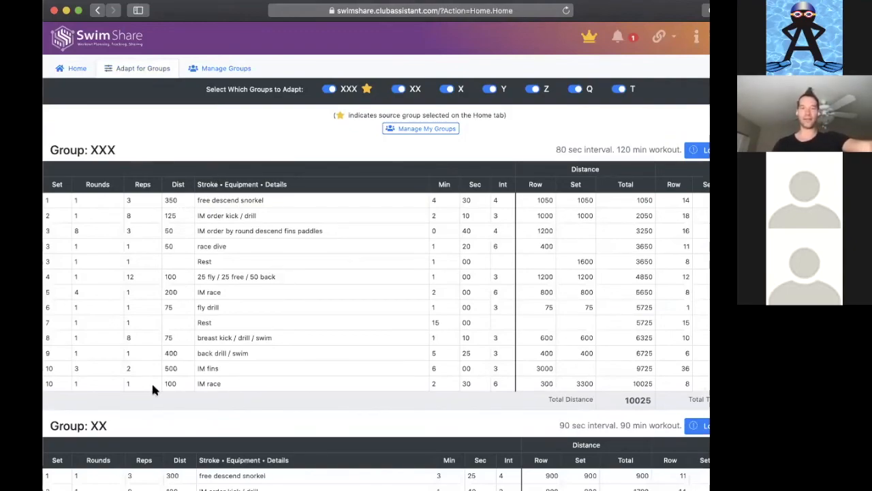
mouse_move(338, 160)
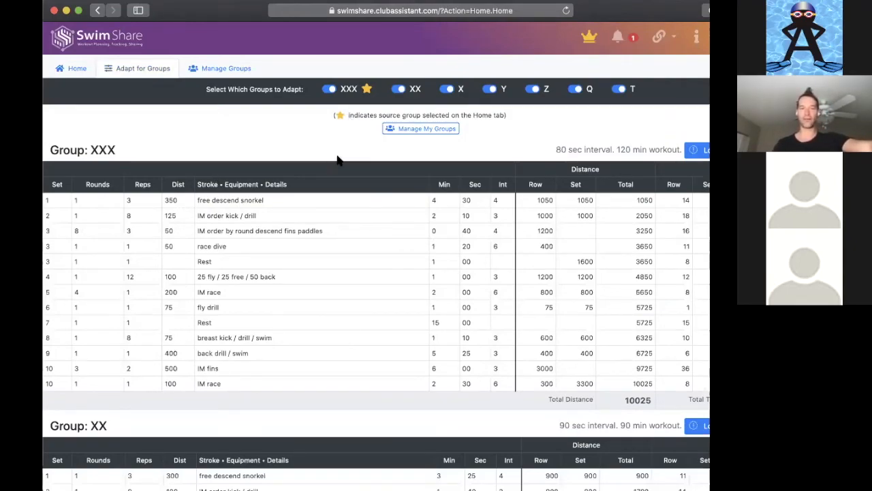
scroll(down, 3)
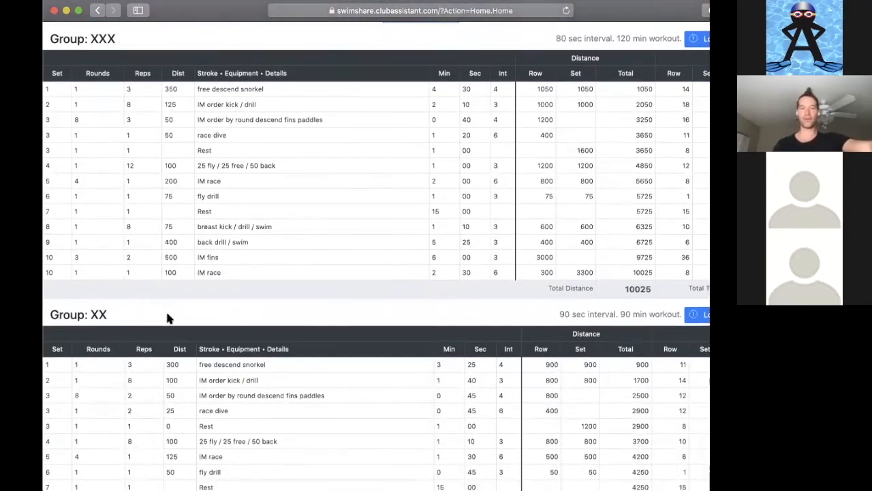
scroll(down, 3)
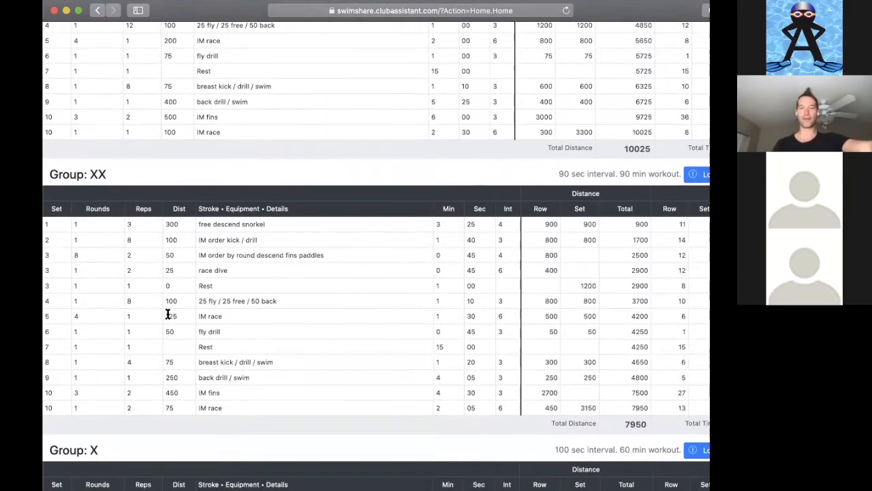
scroll(down, 3)
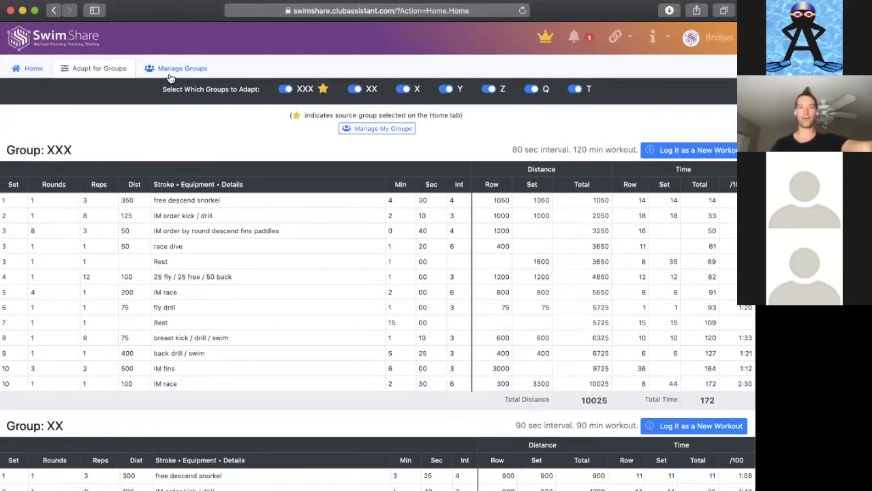
click(182, 68)
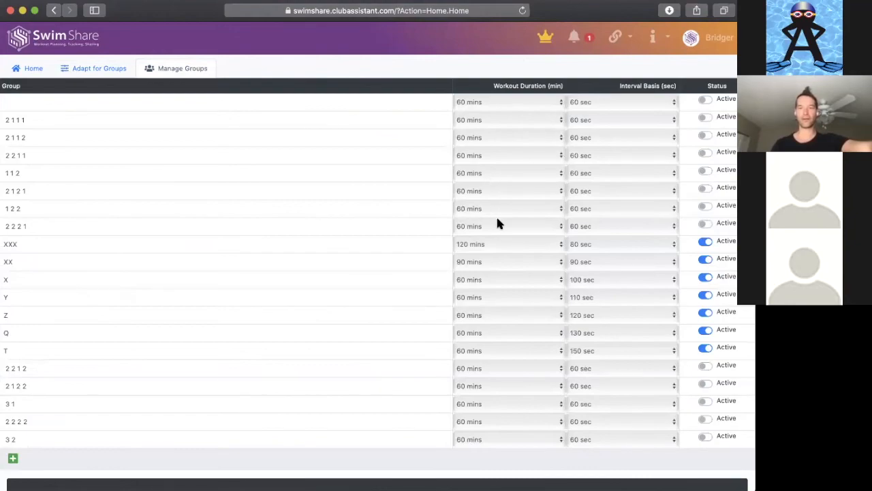
mouse_move(179, 64)
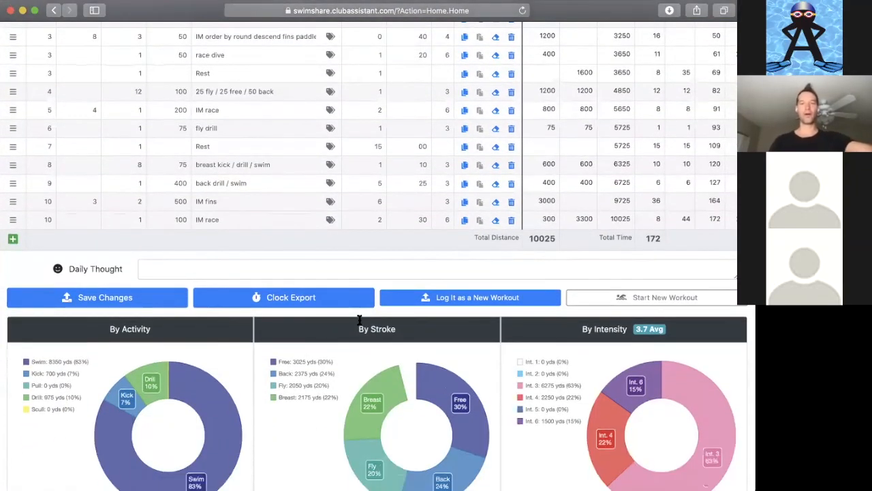
scroll(down, 3)
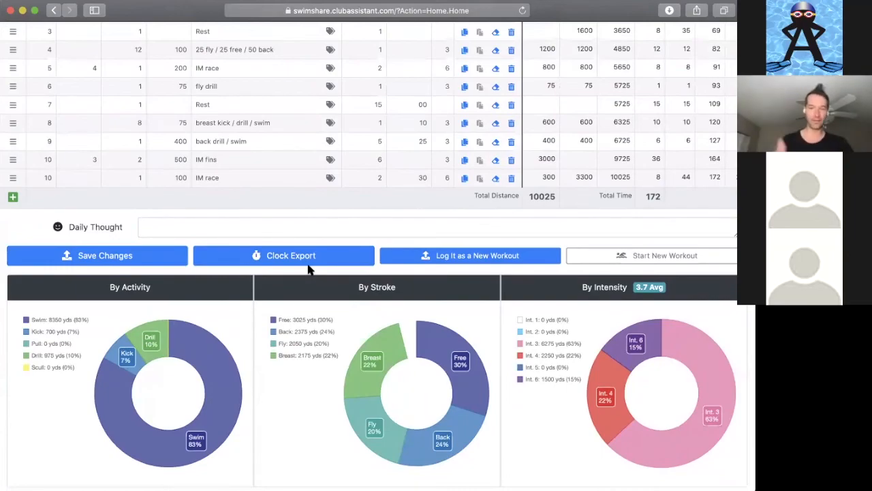
mouse_move(234, 243)
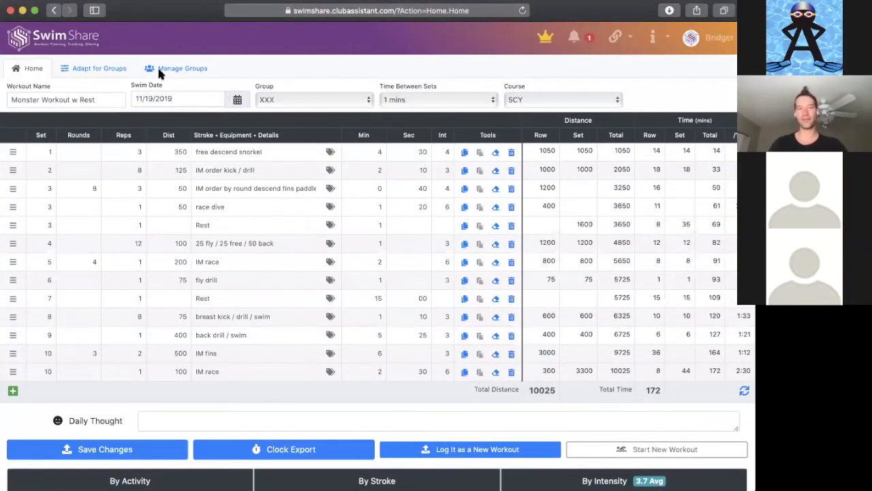
mouse_move(358, 98)
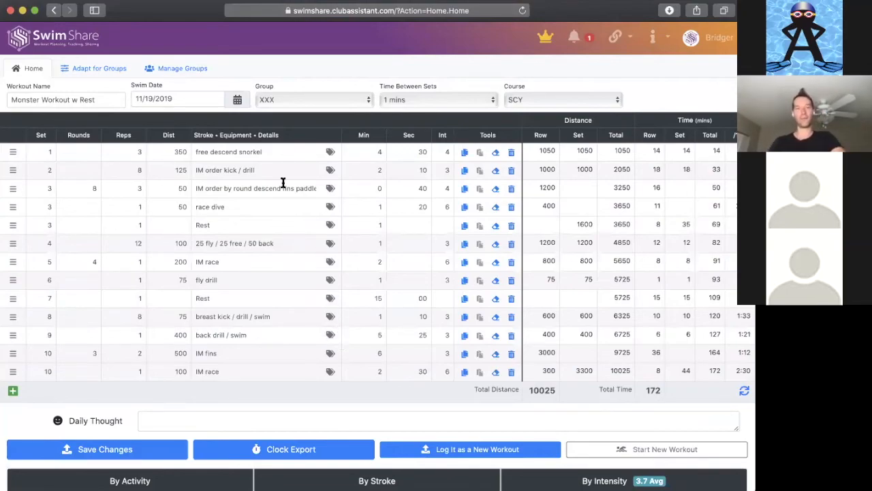
scroll(down, 3)
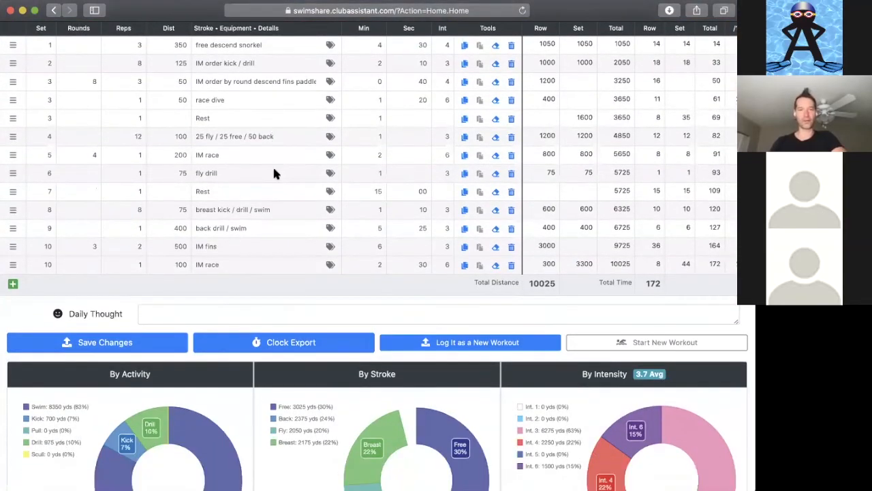
scroll(down, 3)
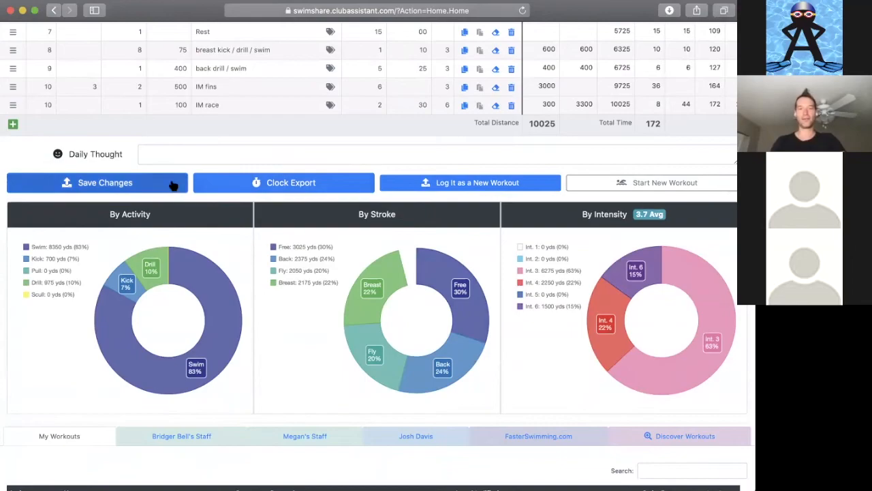
mouse_move(167, 12)
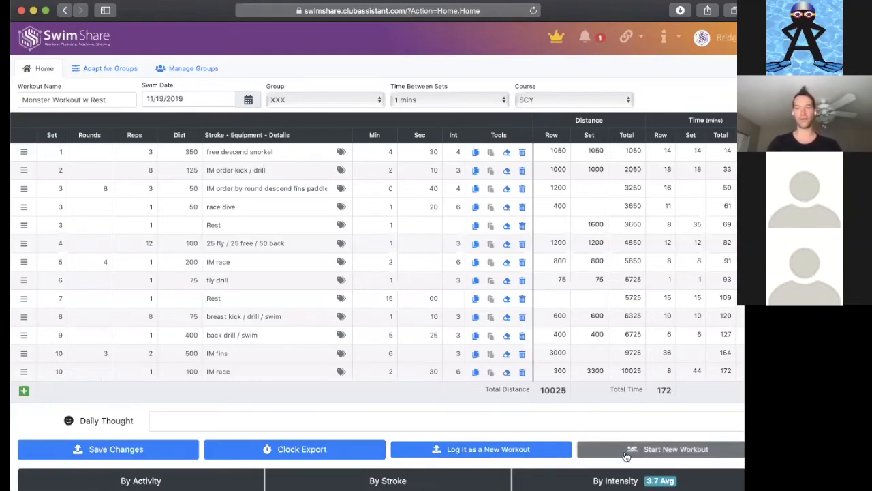
Start a blank workout and enter a first set of 20 reps of pushups.
click(676, 449)
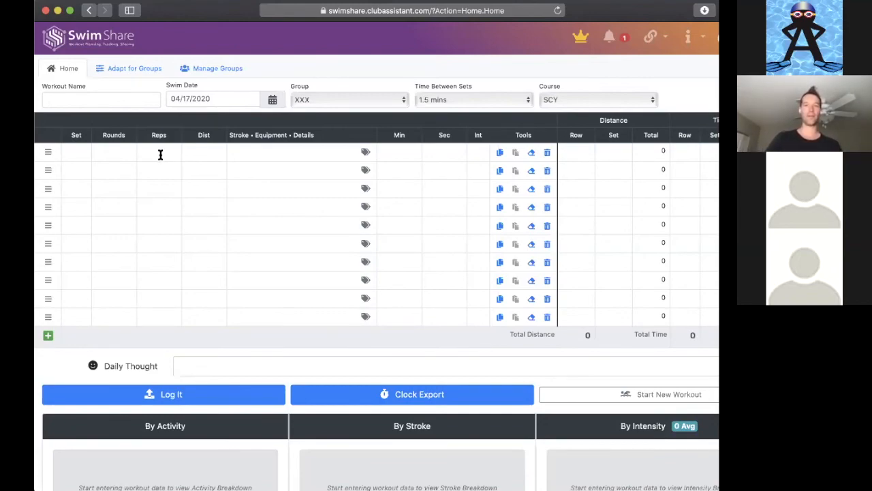
click(159, 152)
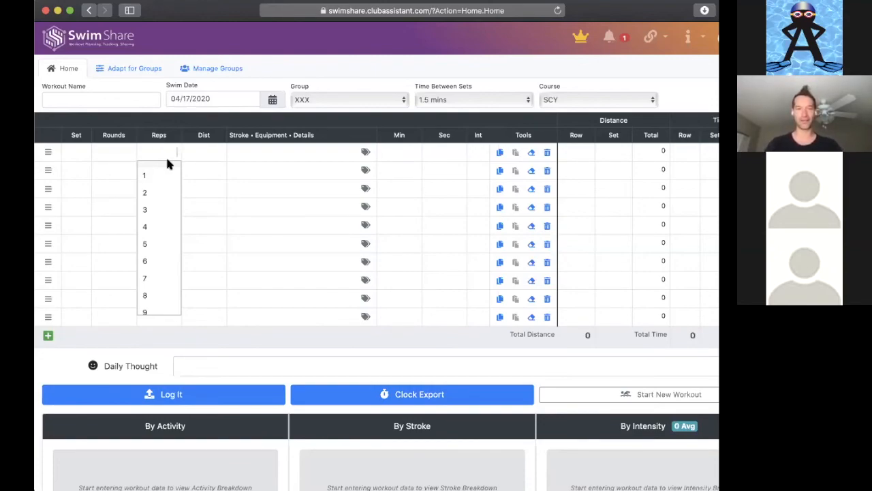
click(203, 151)
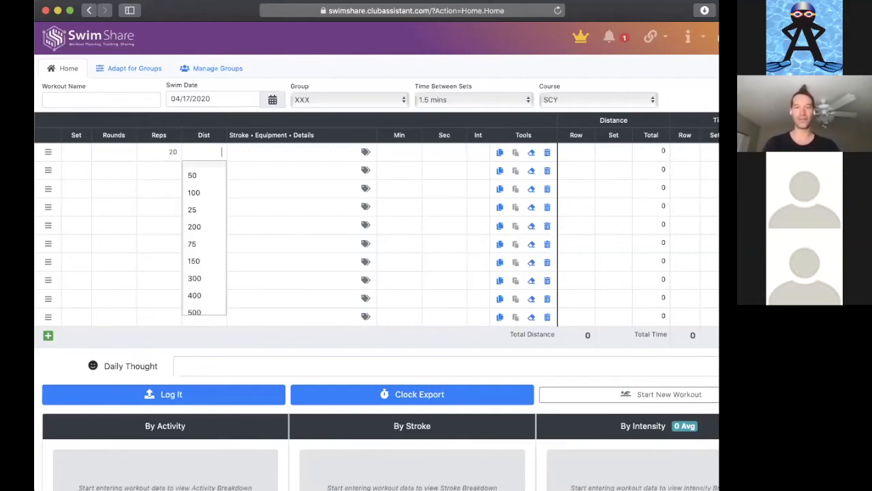
text(pushups)
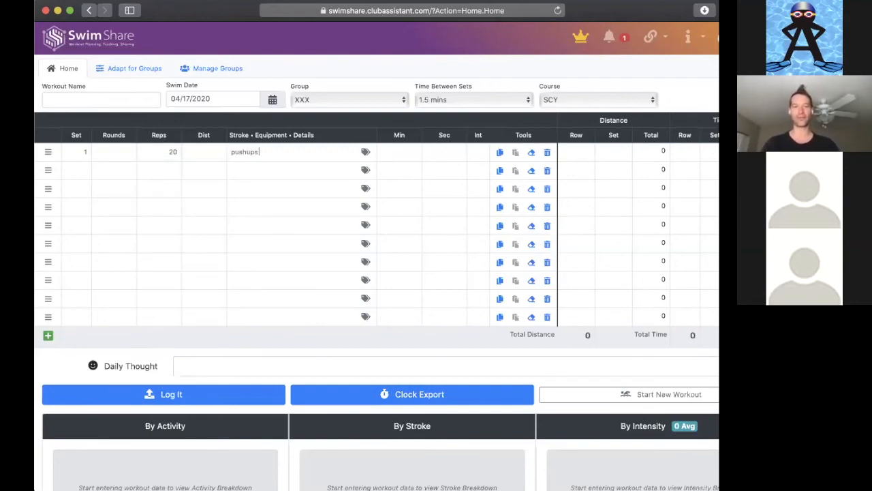
click(399, 151)
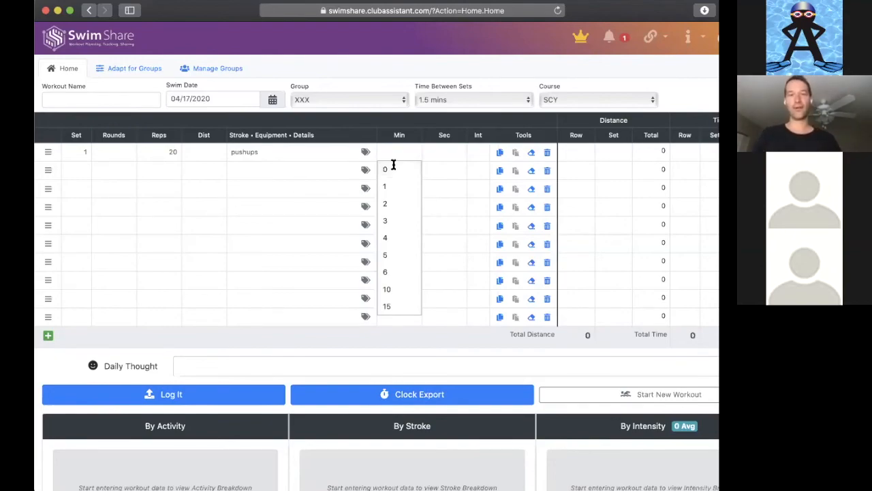
click(444, 151)
text(3)
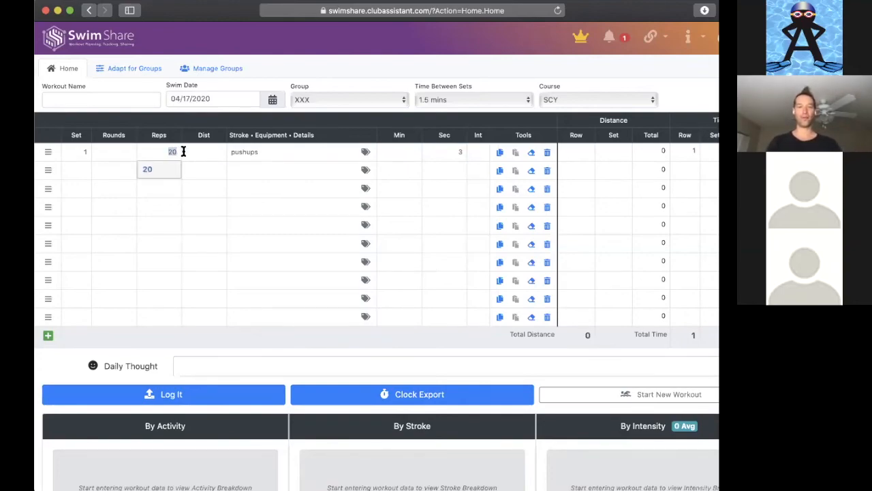
Give the pushups set a time of 1 minute 00 seconds.
click(444, 151)
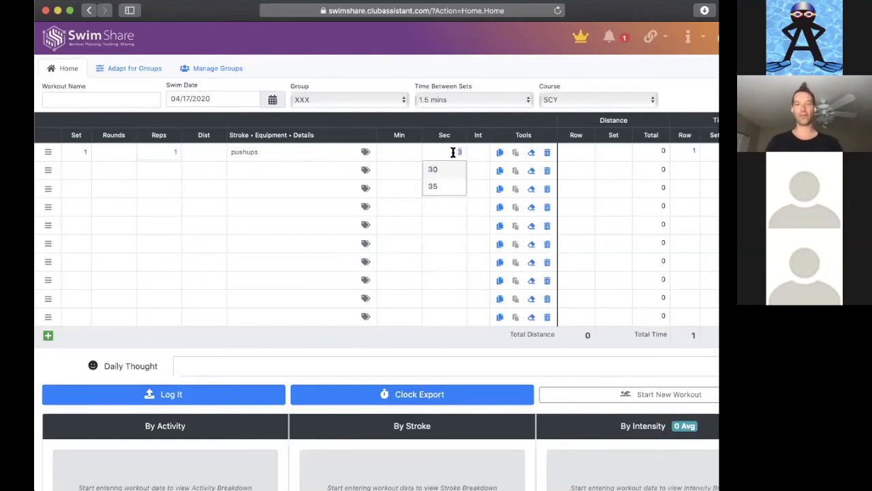
click(399, 151)
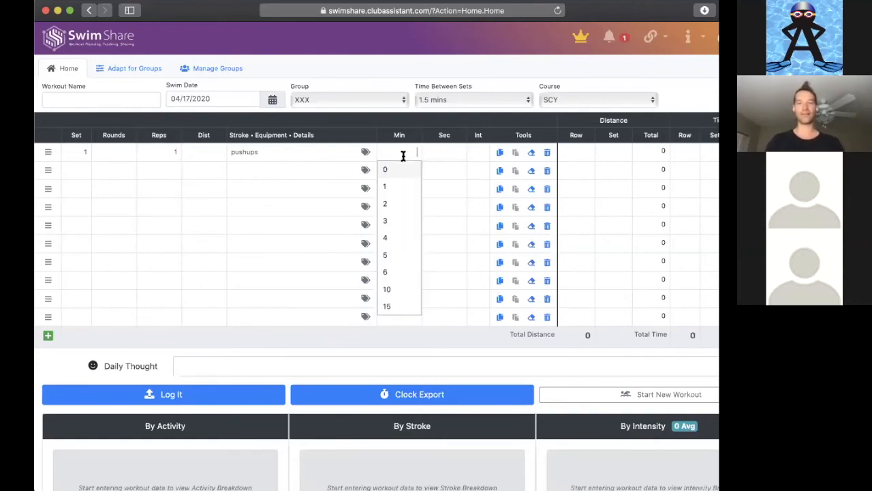
click(384, 186)
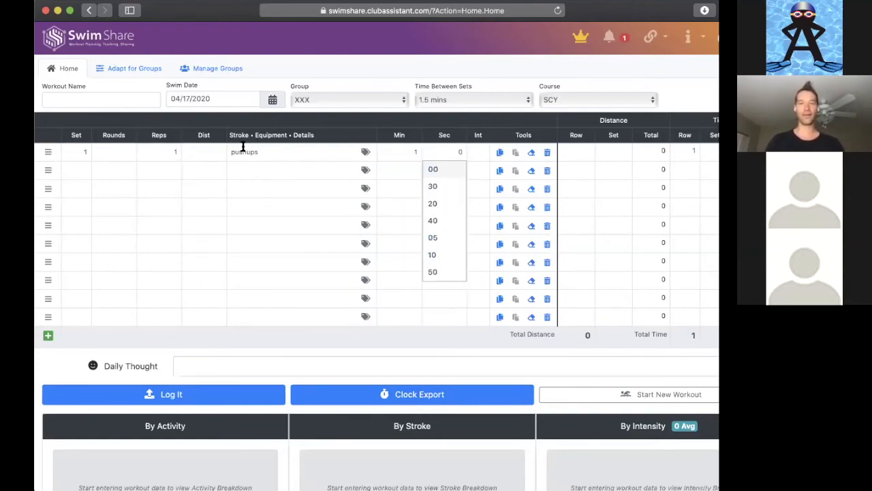
click(433, 169)
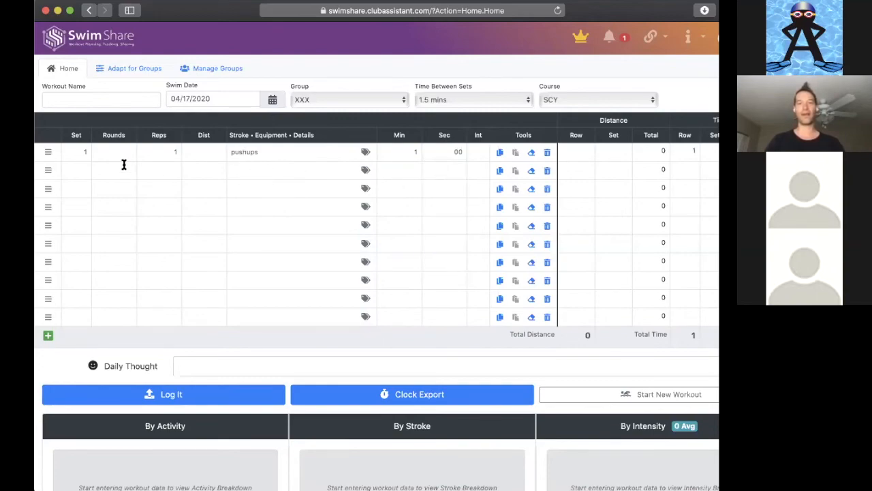
Add a second set of jumps lasting 30 seconds.
click(158, 169)
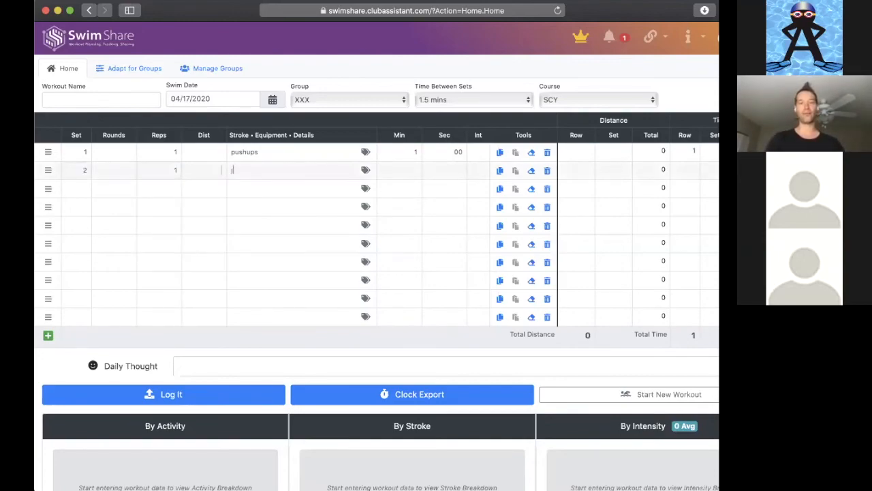
text(jumps)
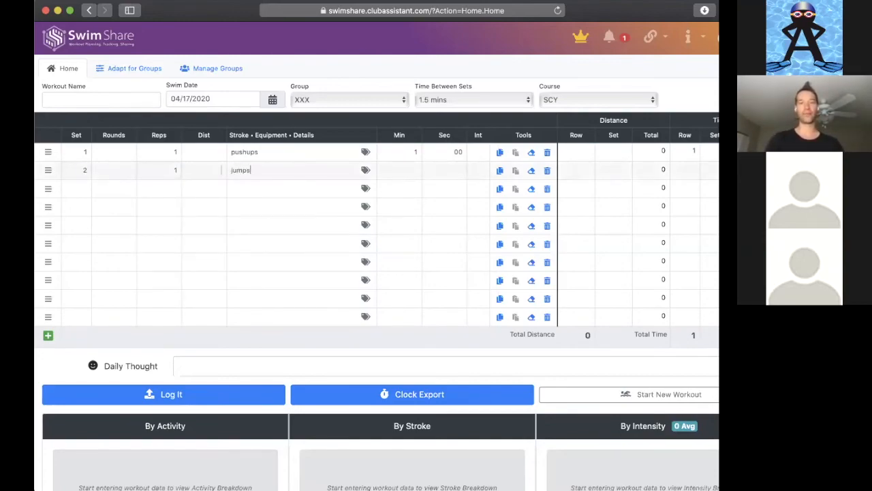
text(30)
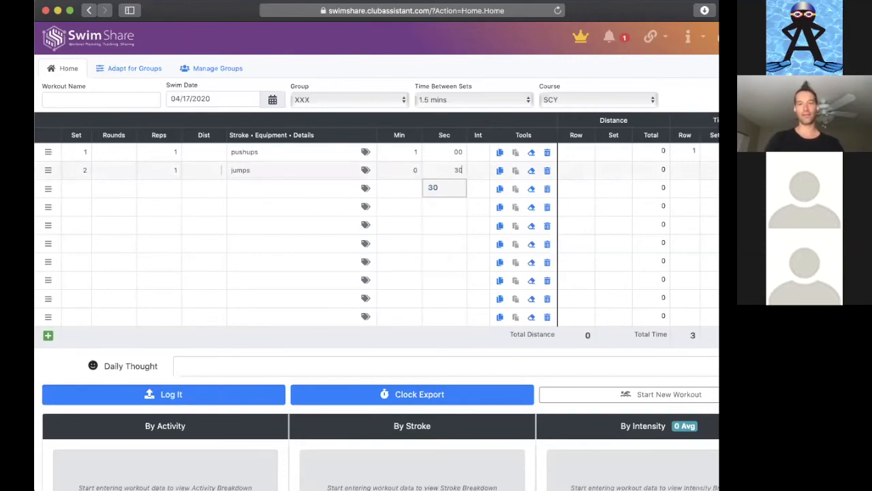
click(159, 188)
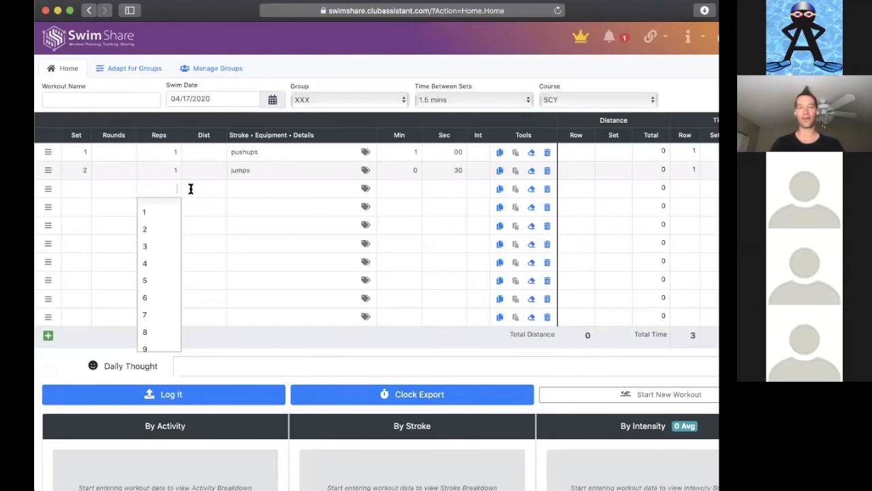
Set the time between sets to 1 minute.
click(473, 99)
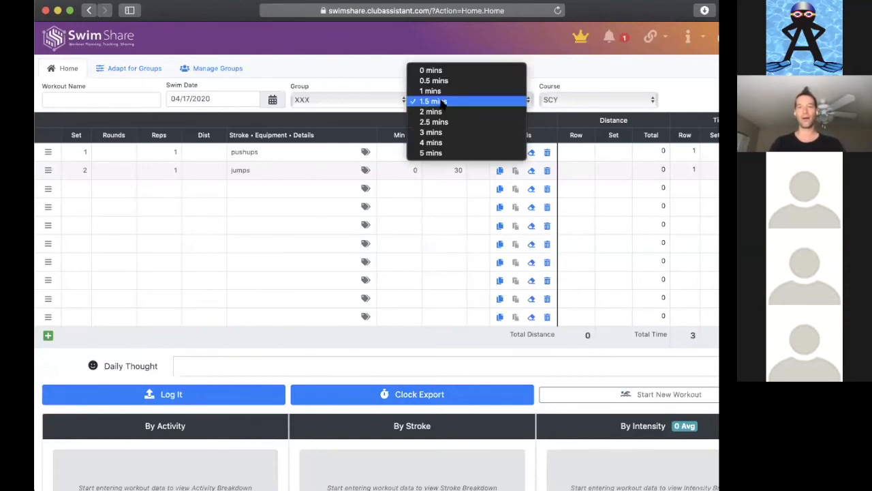
mouse_move(434, 80)
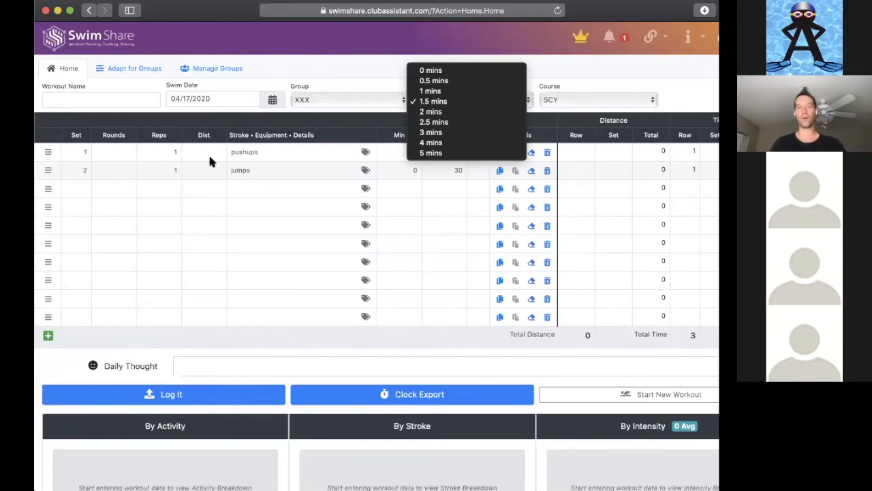
mouse_move(433, 81)
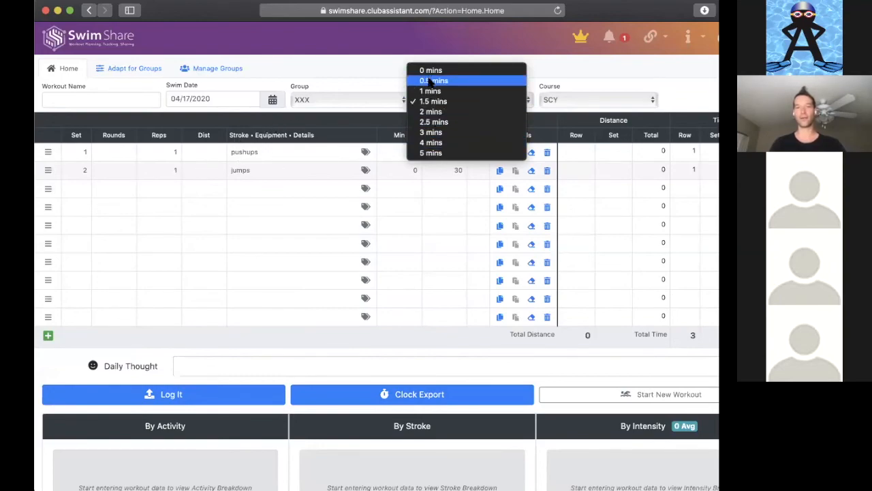
mouse_move(225, 189)
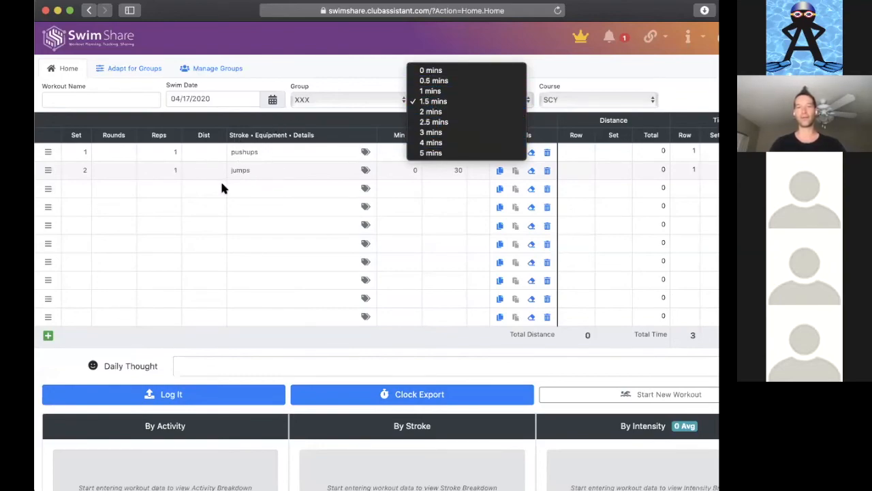
click(433, 101)
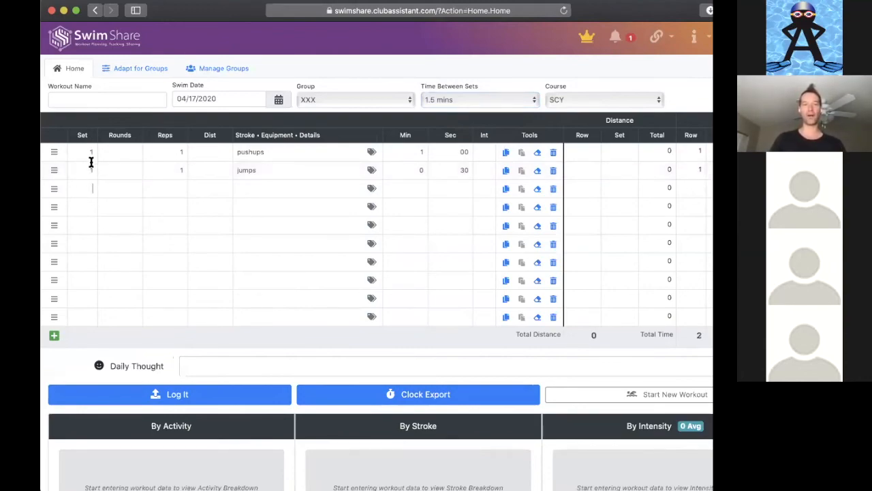
click(480, 100)
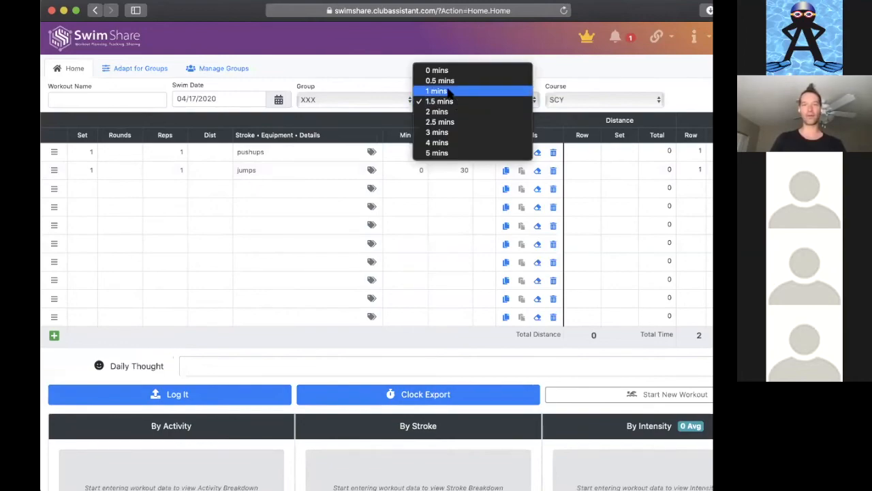
click(437, 91)
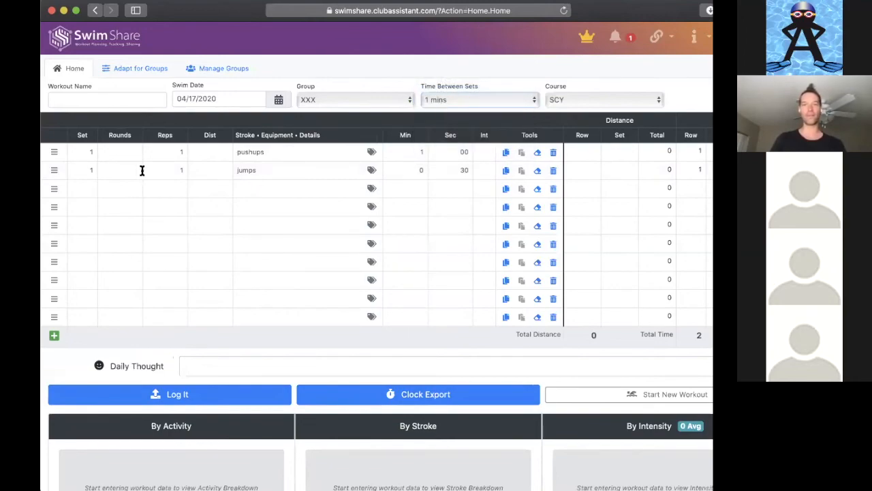
Add a crunches row lasting 0 minutes 30 seconds.
click(165, 188)
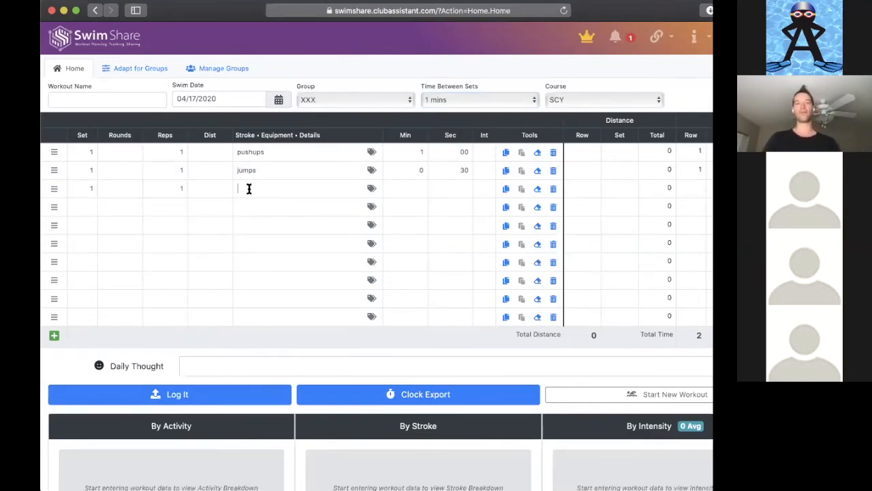
text(crunch)
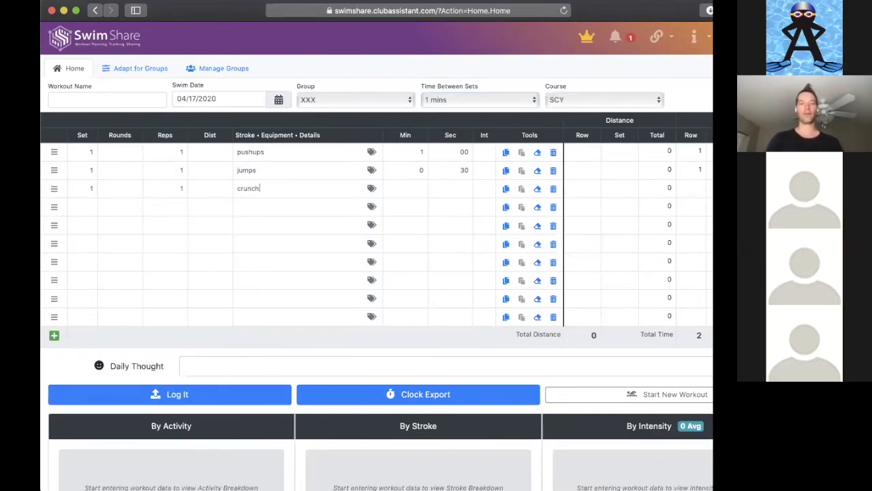
click(405, 188)
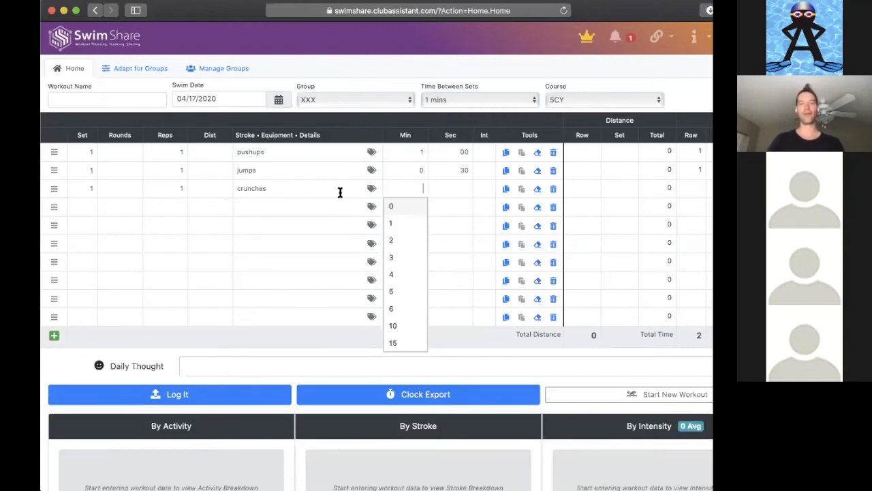
mouse_move(441, 189)
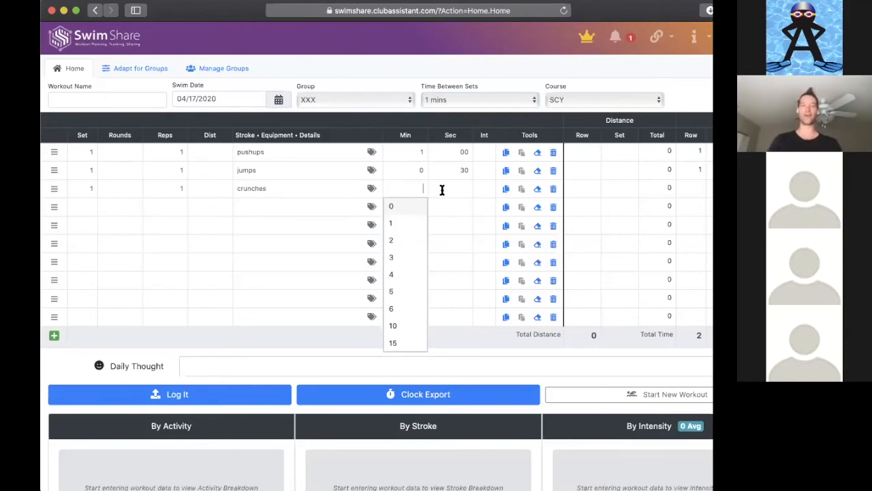
click(450, 189)
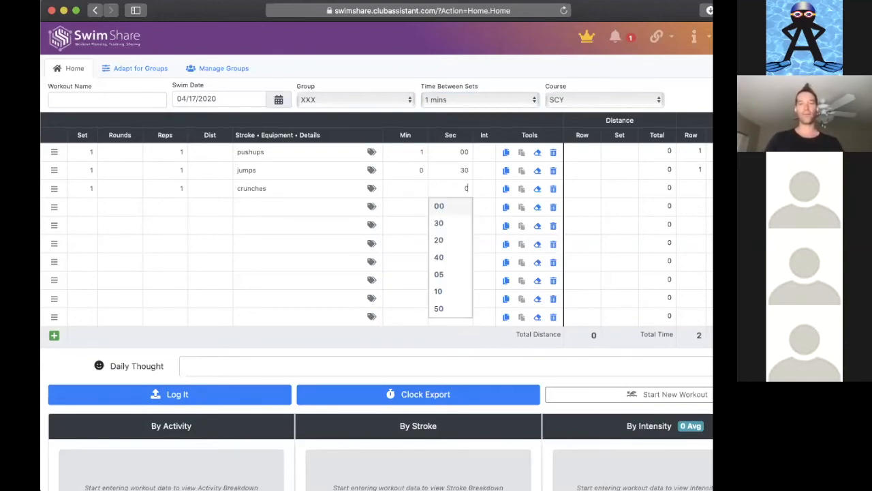
click(438, 223)
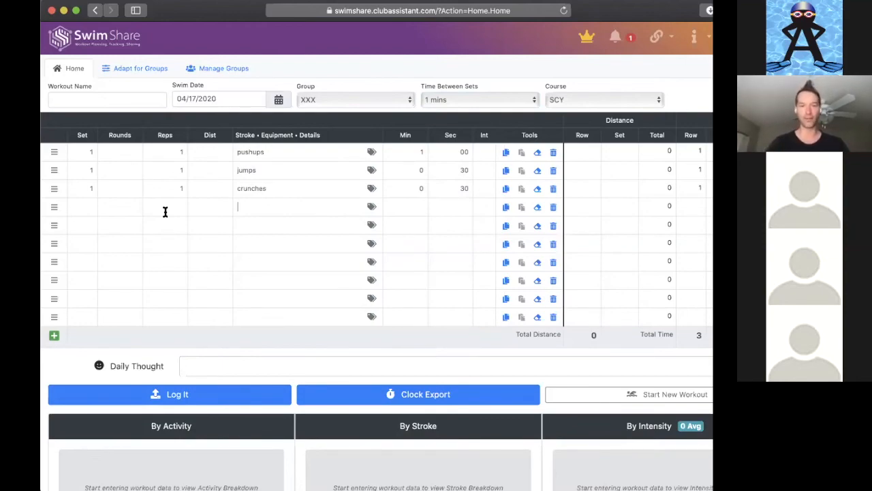
mouse_move(325, 238)
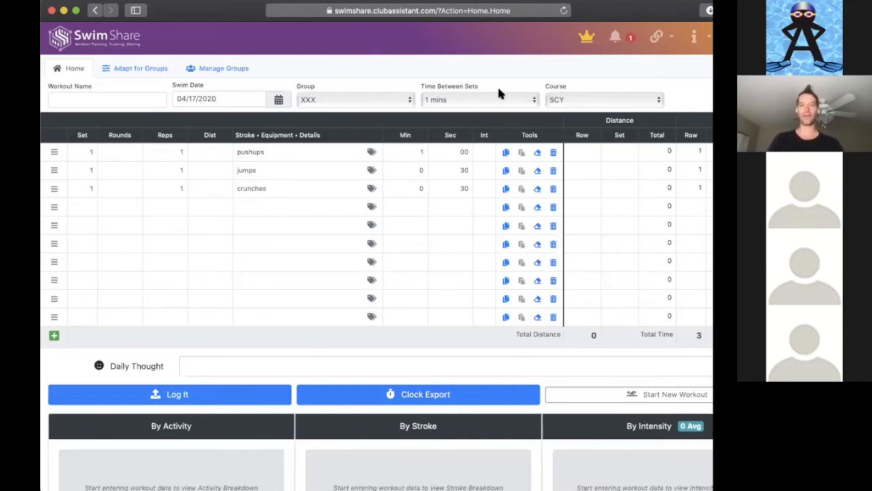
Add a 15-second rest row and set the first row to 3 rounds.
click(481, 100)
text(rest)
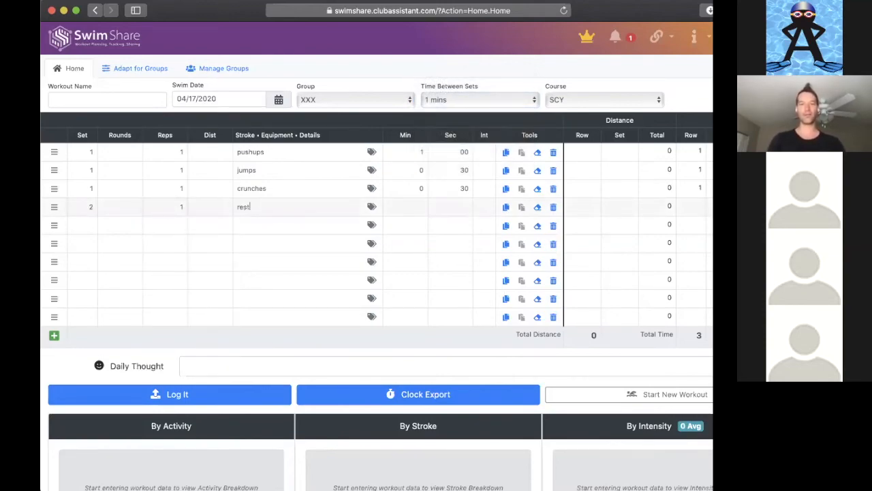
click(450, 206)
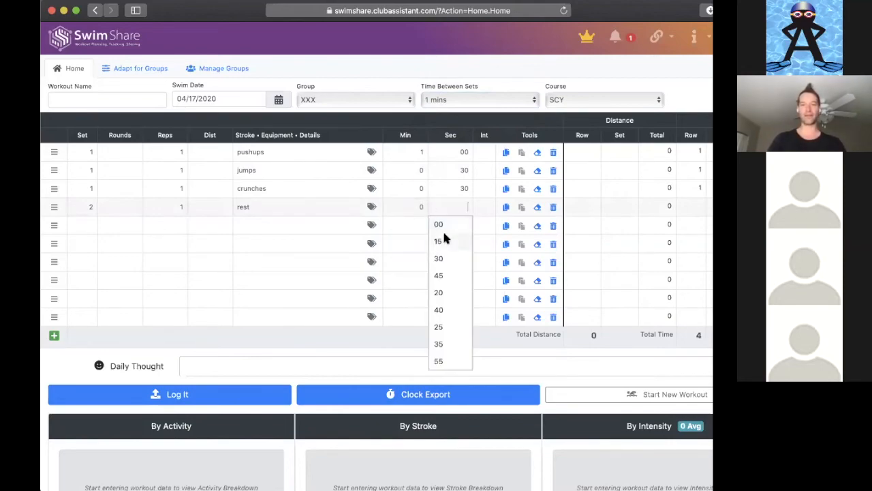
click(437, 242)
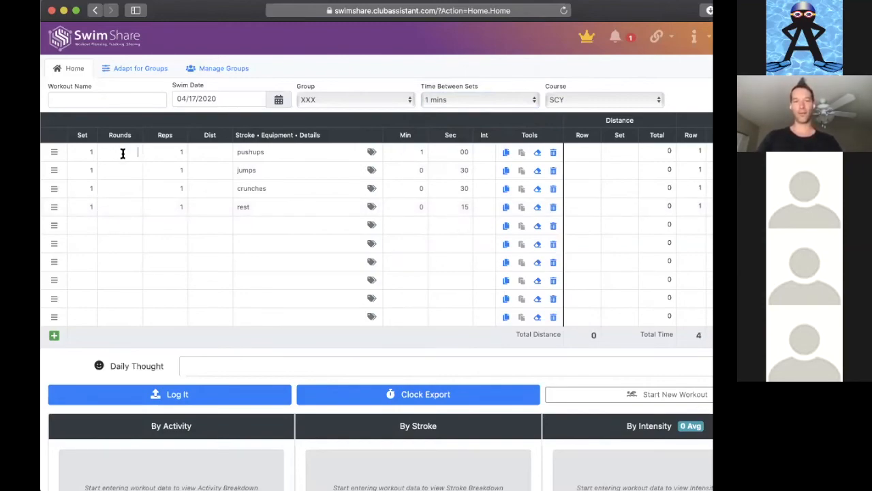
text(3)
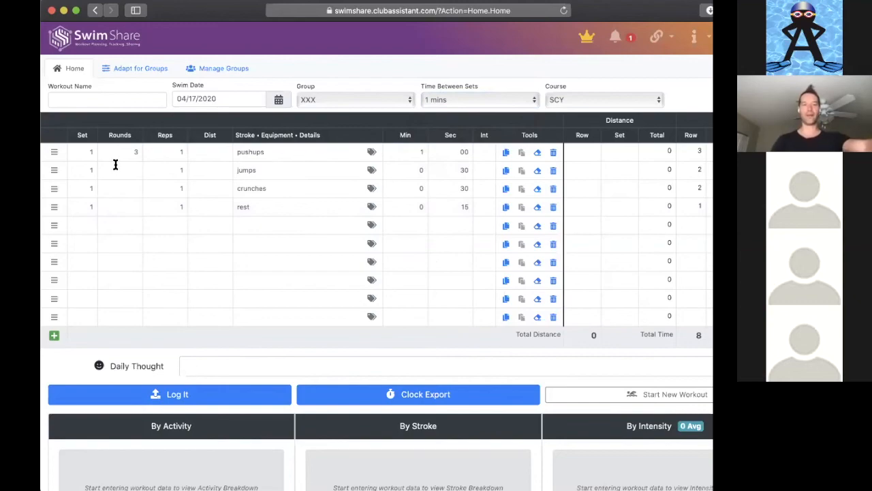
mouse_move(428, 152)
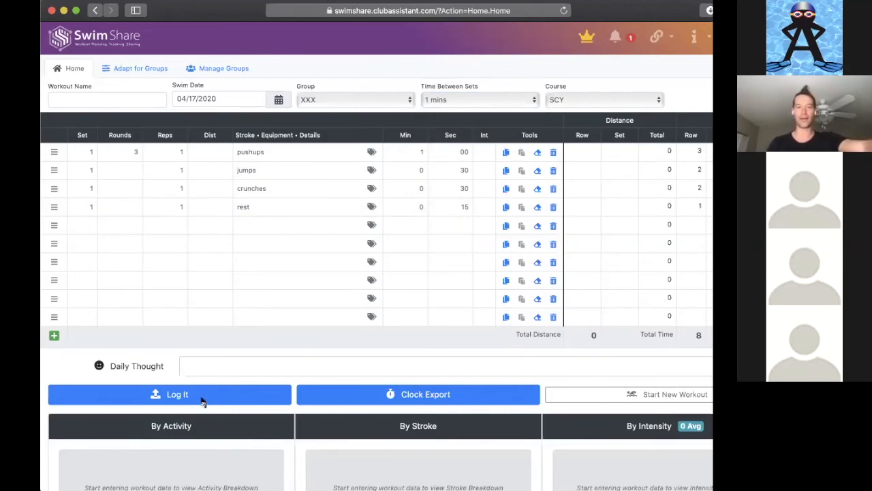
Name the workout 'Dryland 1' and log it.
click(107, 99)
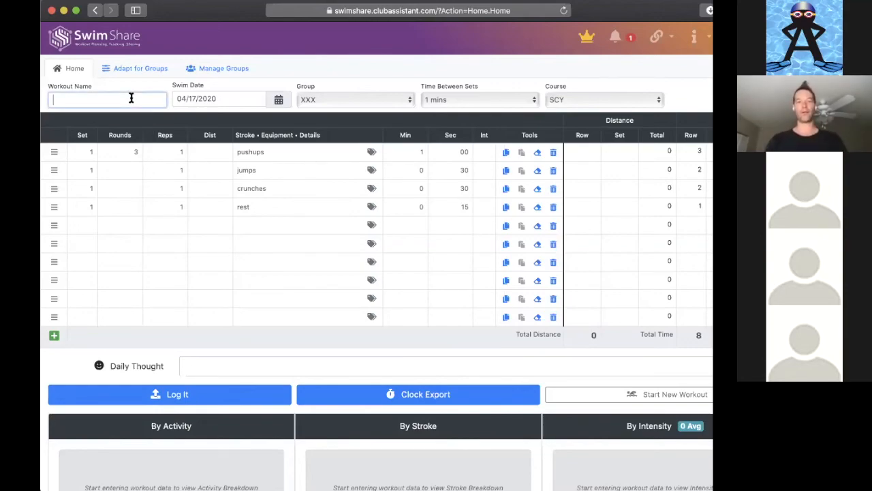
text(Dryland 1)
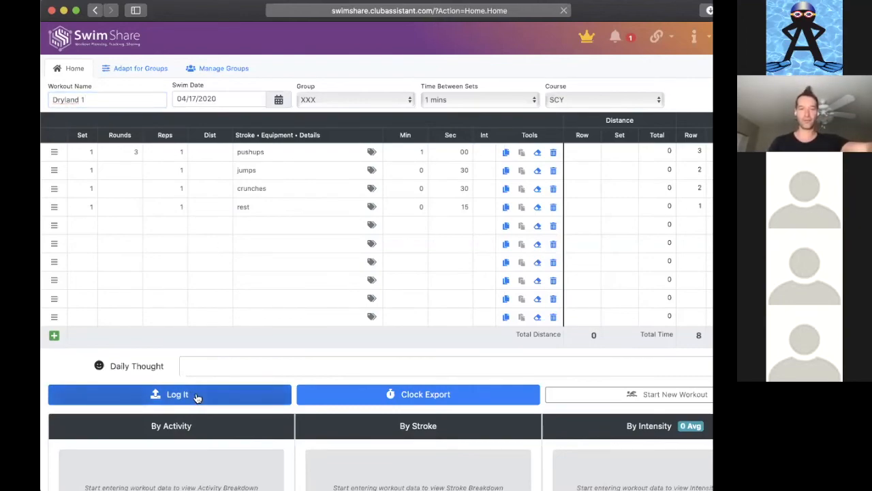
click(169, 394)
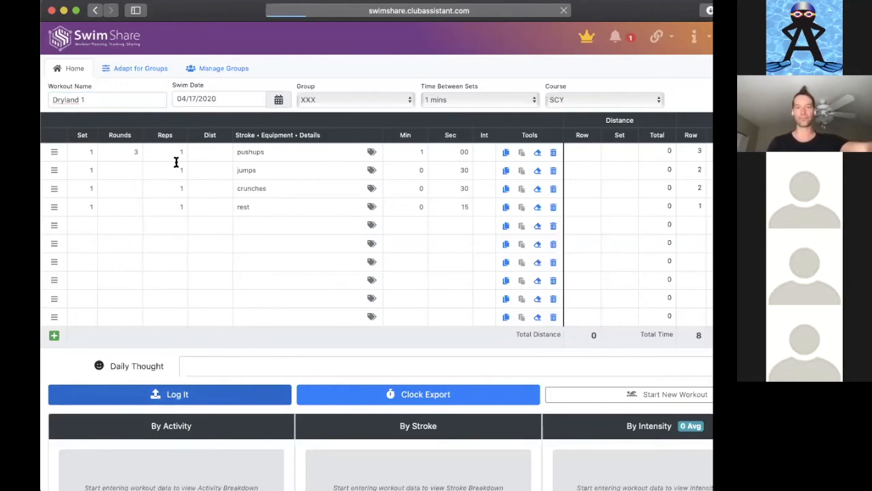
mouse_move(373, 199)
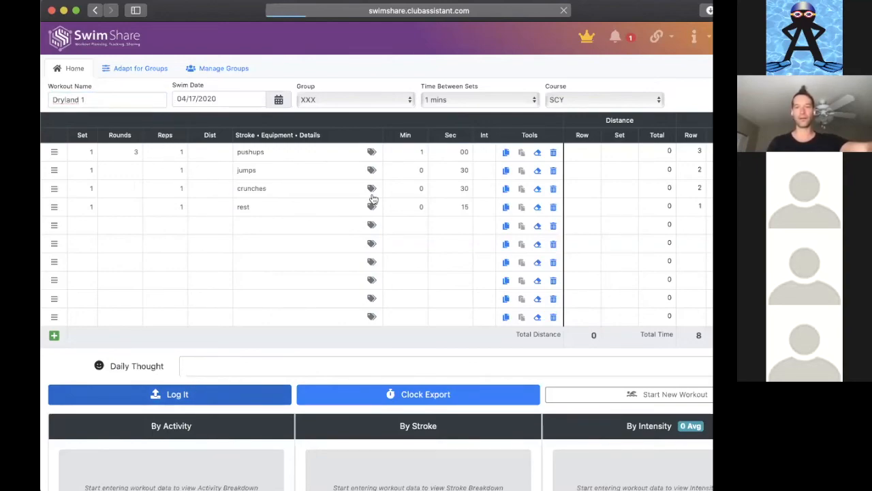
mouse_move(189, 334)
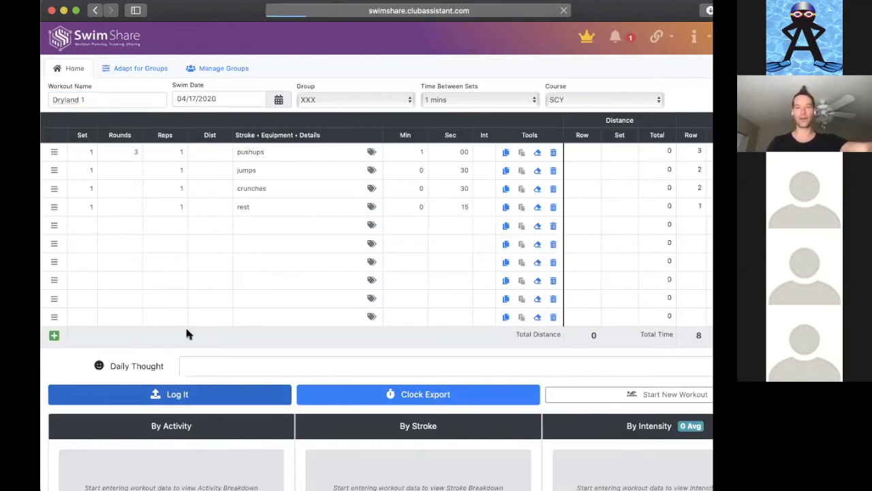
mouse_move(416, 55)
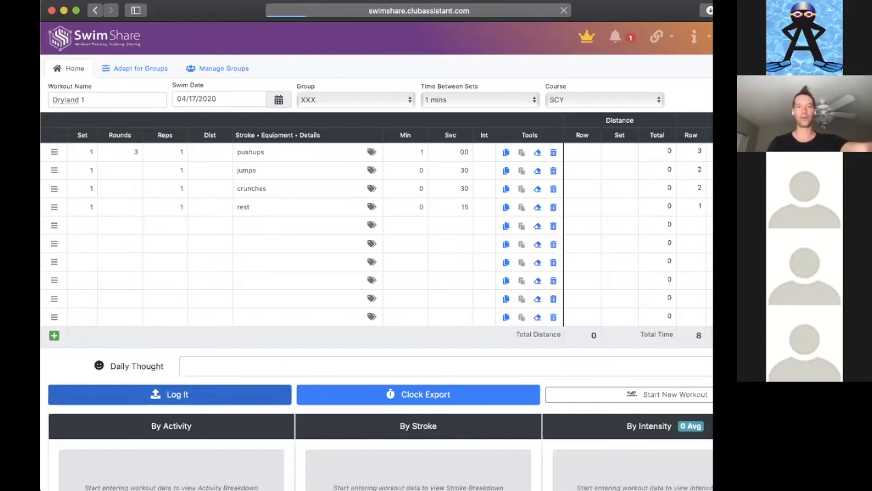
mouse_move(320, 17)
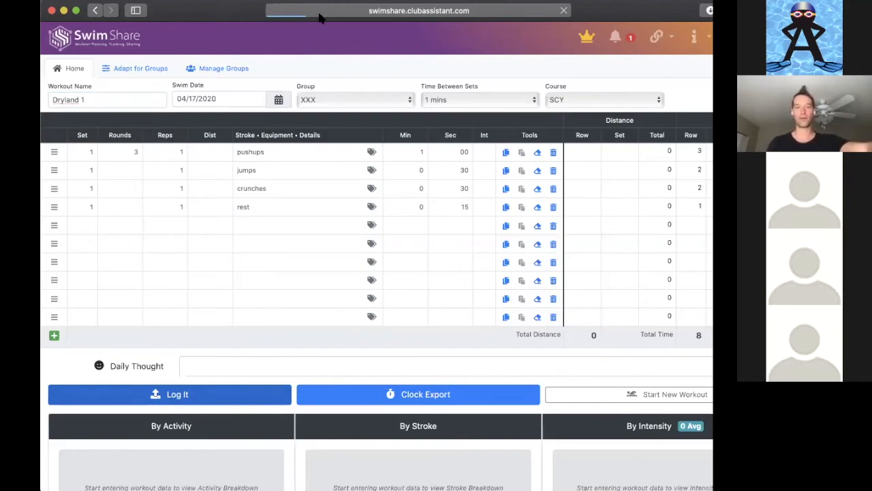
mouse_move(614, 15)
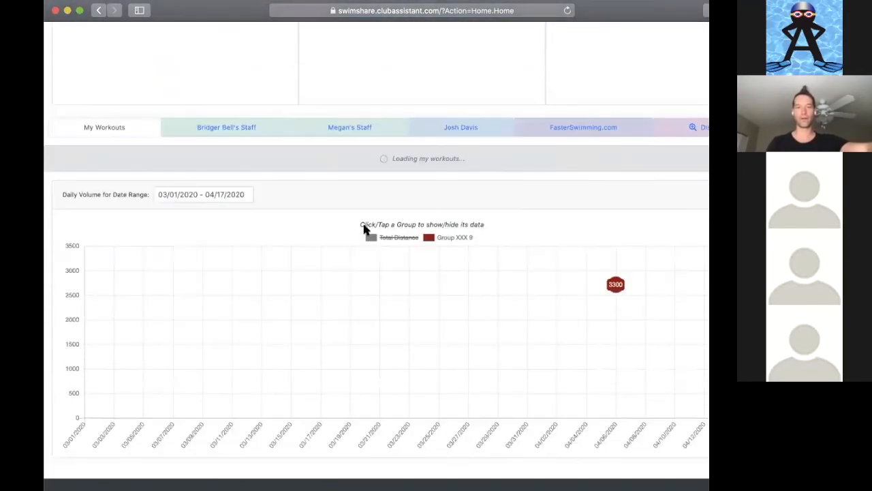
View the newest Dryland 1 workout as a landscape PDF and review its exercises.
click(105, 127)
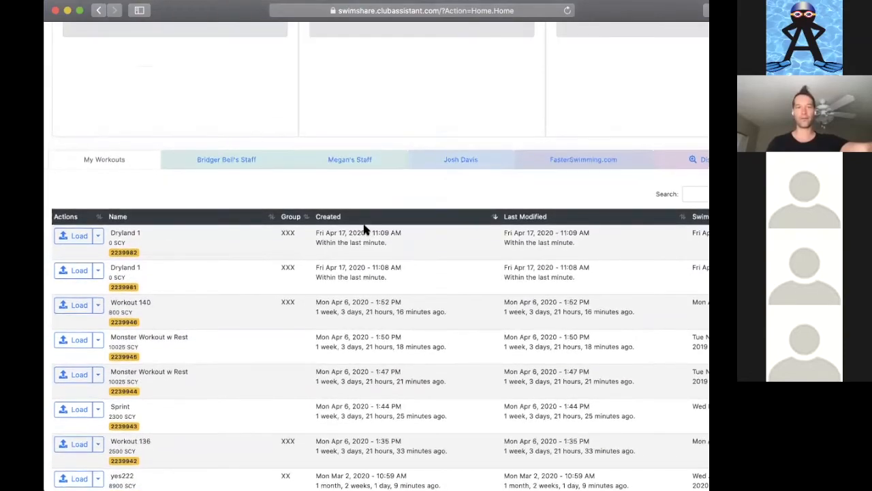
click(98, 235)
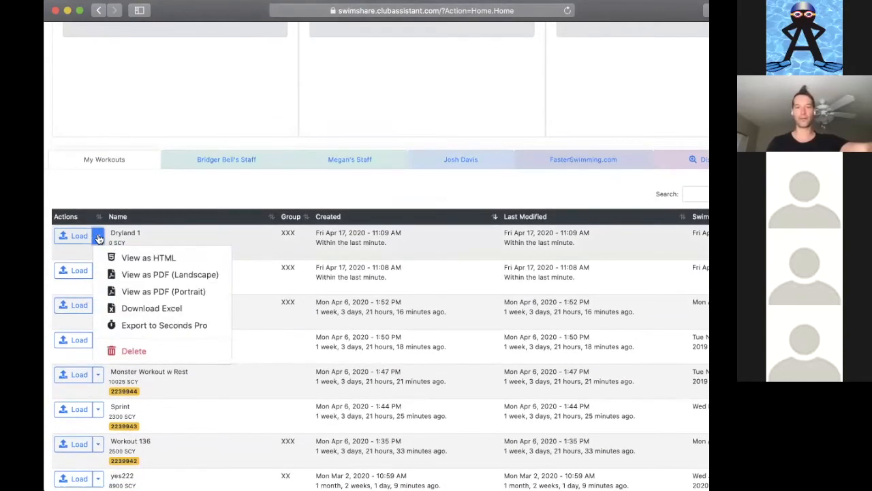
click(170, 274)
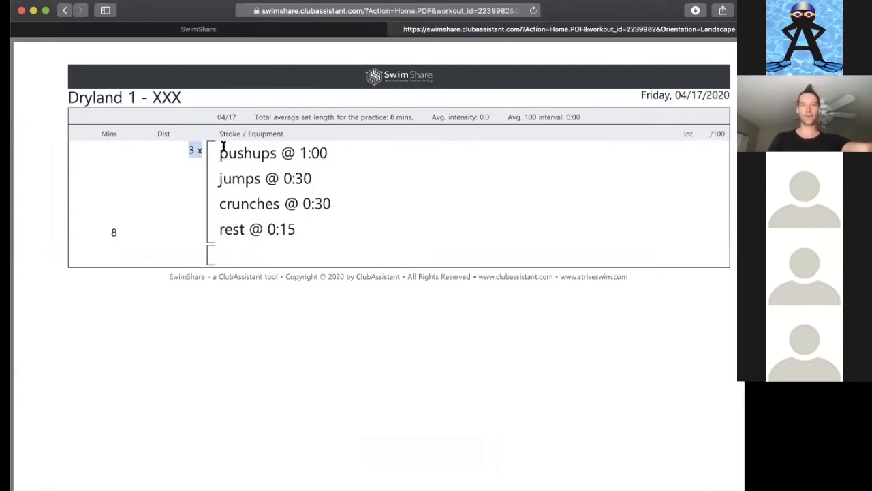
drag(220, 153, 330, 179)
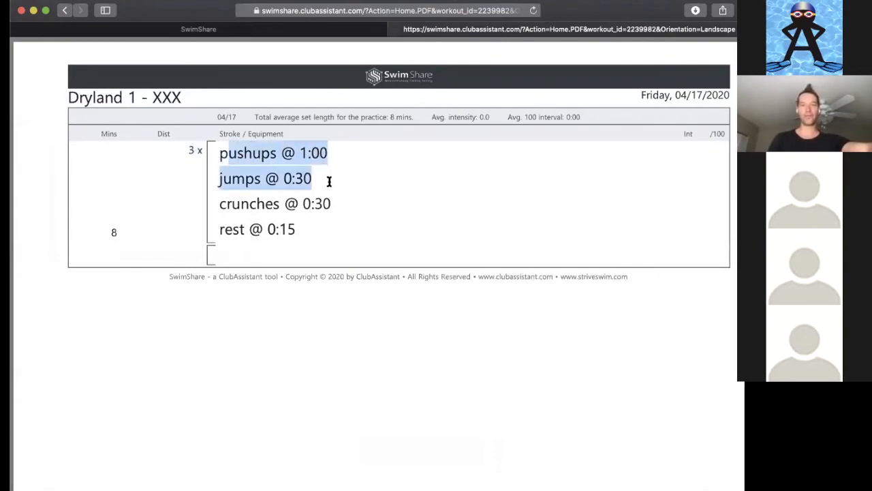
click(317, 203)
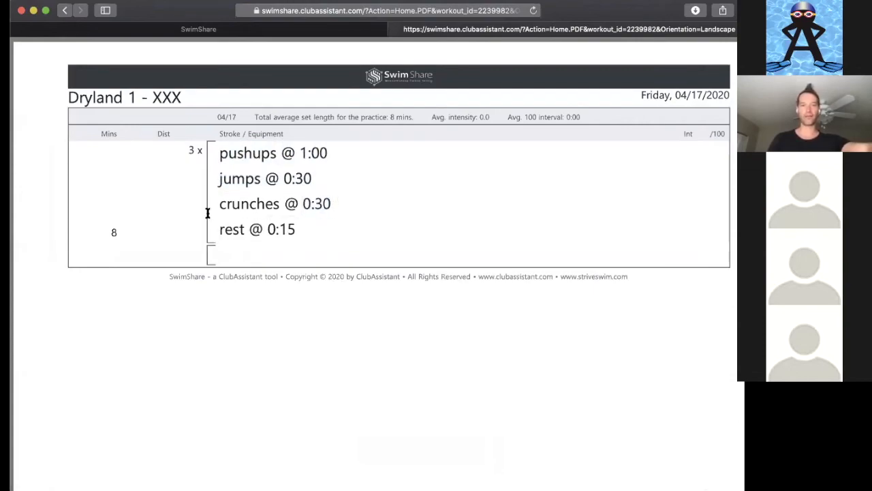
mouse_move(215, 192)
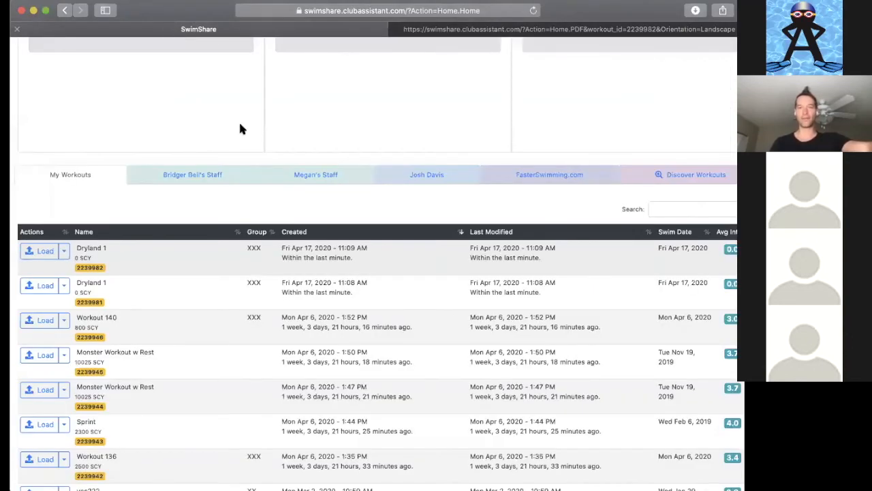
Reload Dryland 1 and add 'streamlines on the wall' for 1 minute 30 seconds.
click(41, 250)
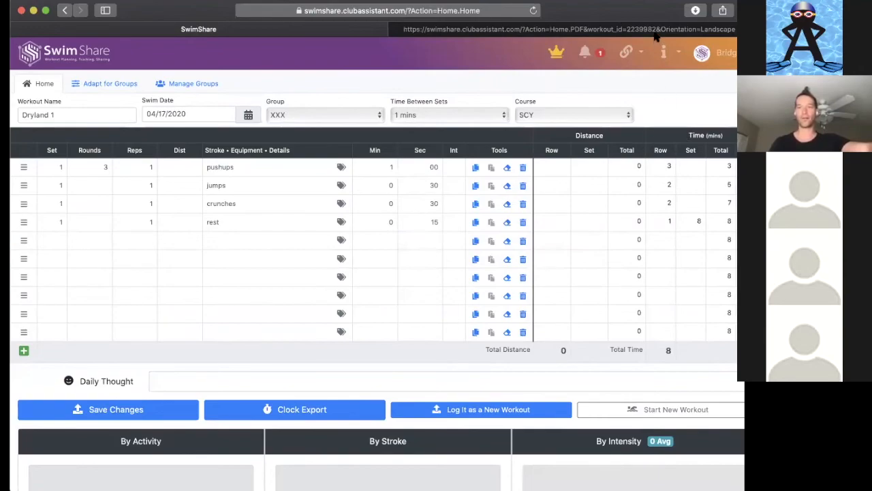
mouse_move(607, 188)
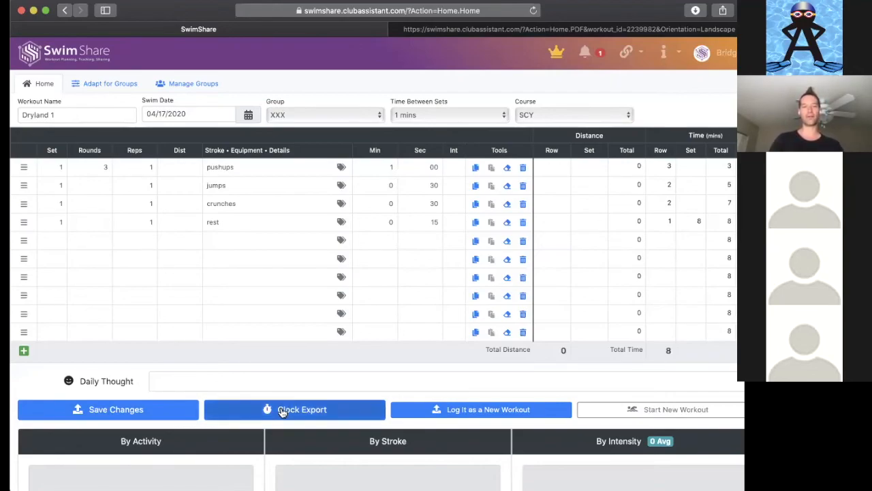
mouse_move(252, 307)
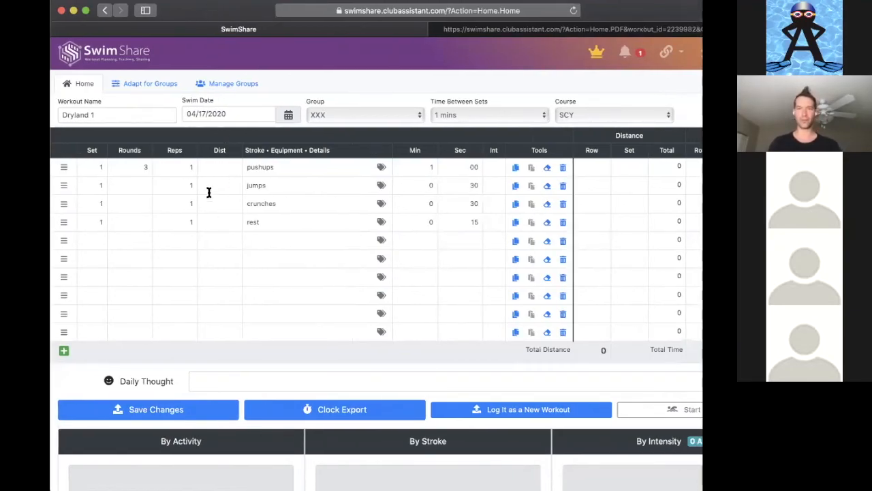
mouse_move(176, 126)
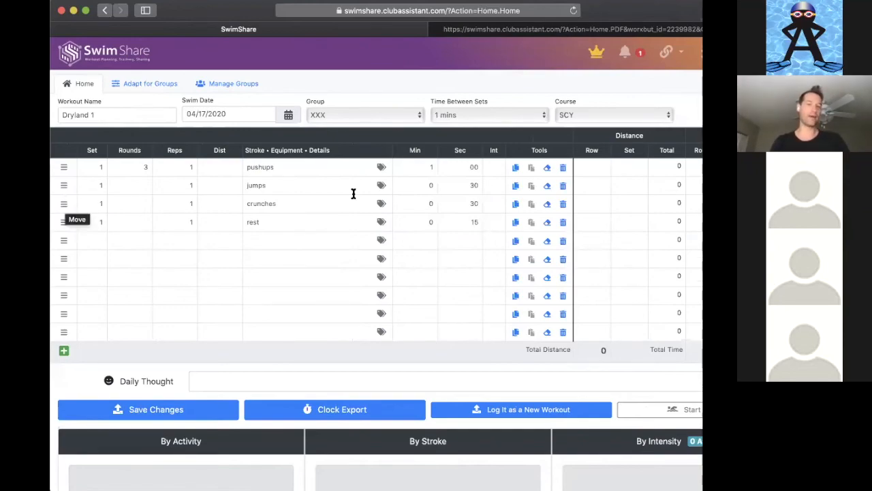
mouse_move(258, 191)
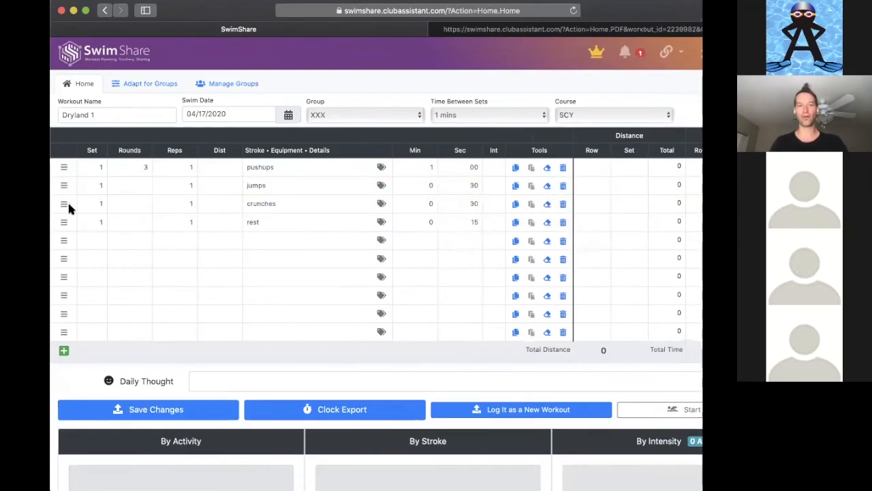
mouse_move(62, 205)
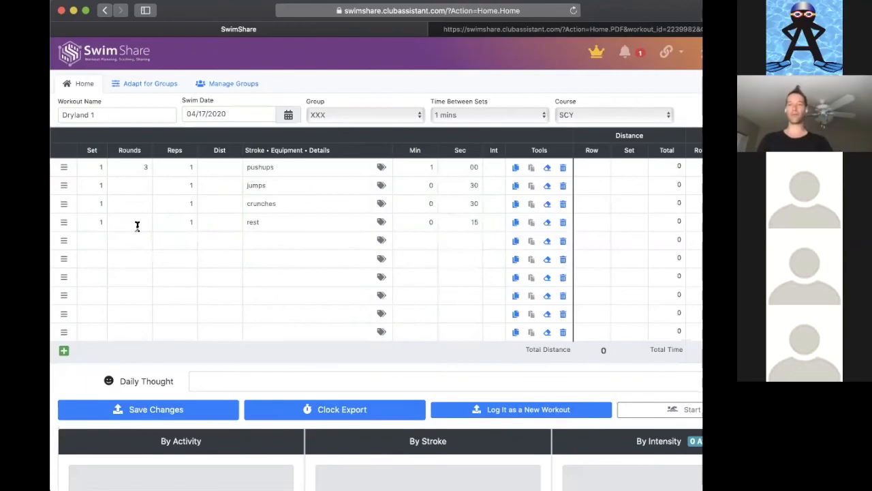
mouse_move(521, 202)
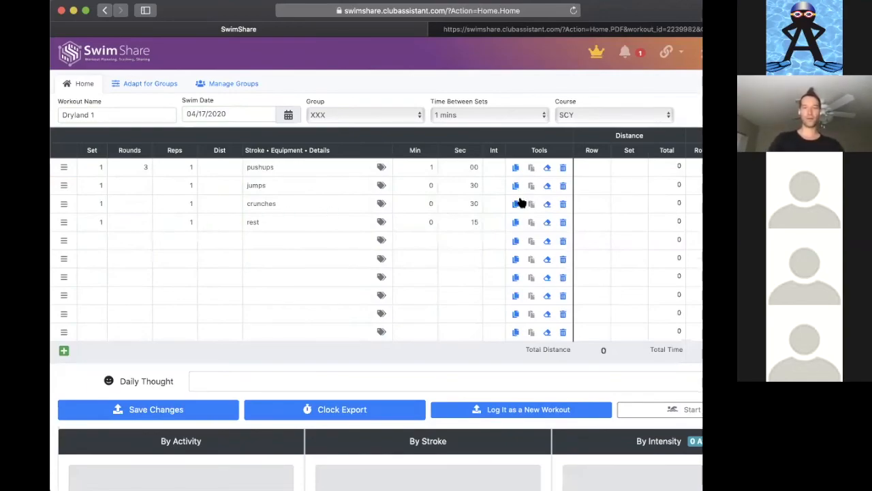
mouse_move(516, 203)
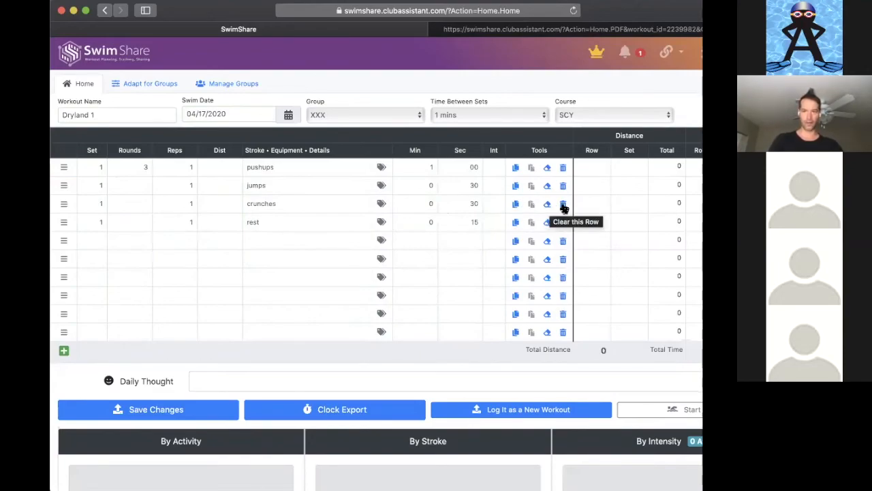
mouse_move(547, 203)
text(2)
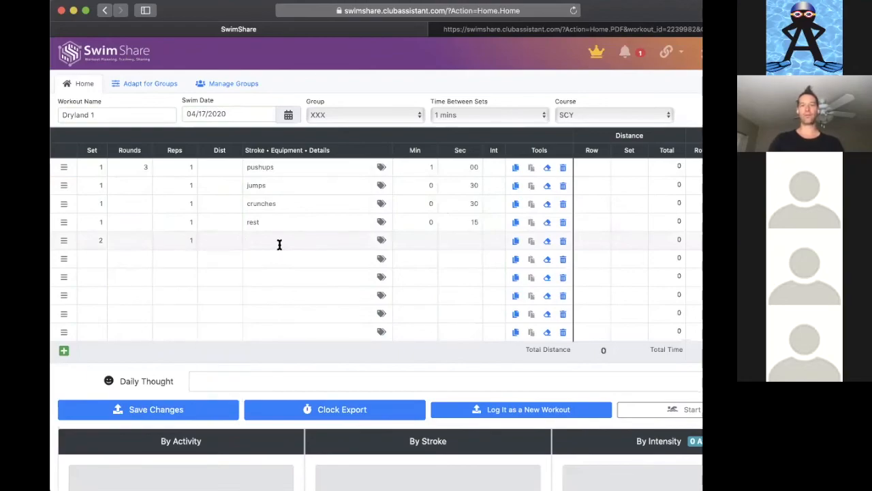
text(streamlines on)
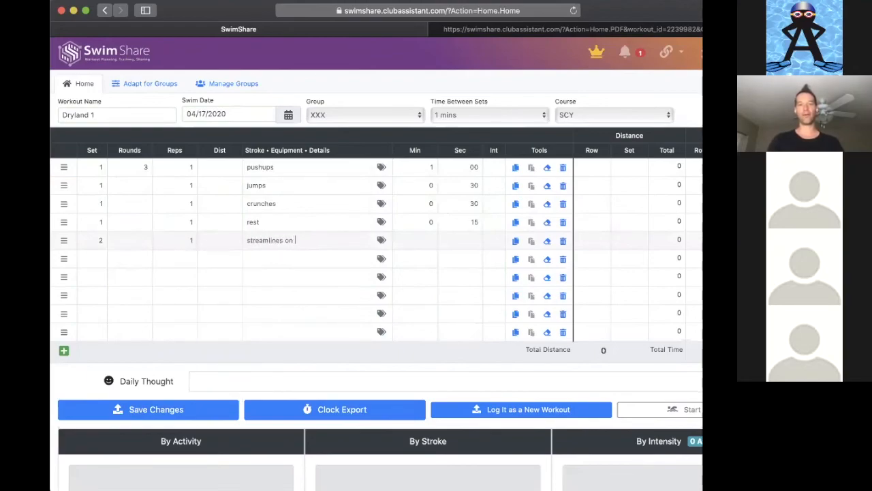
text(the wall)
click(415, 240)
text(1)
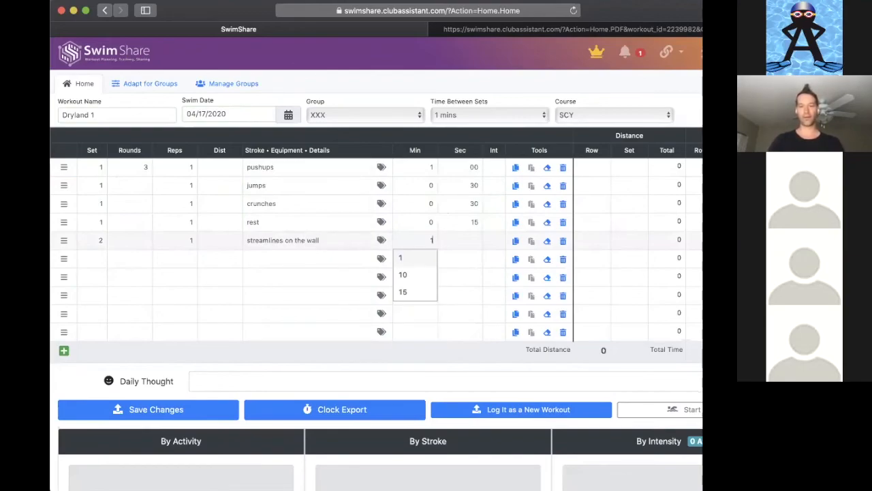
click(461, 240)
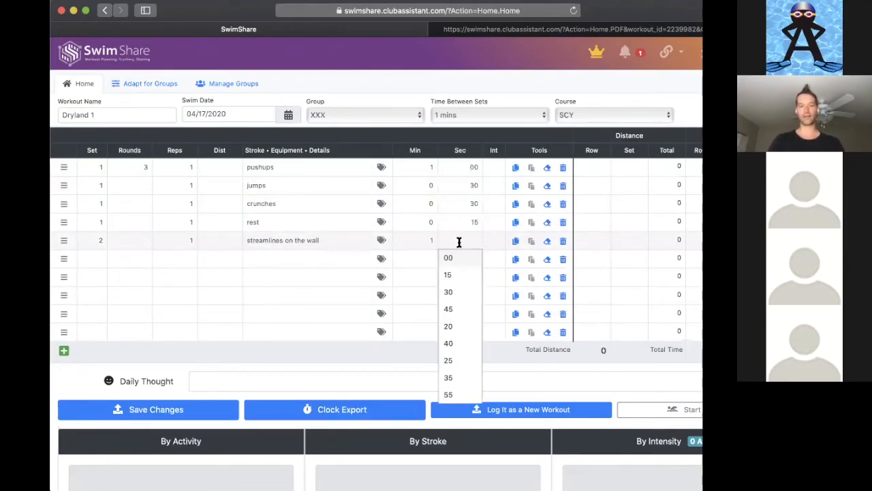
click(448, 291)
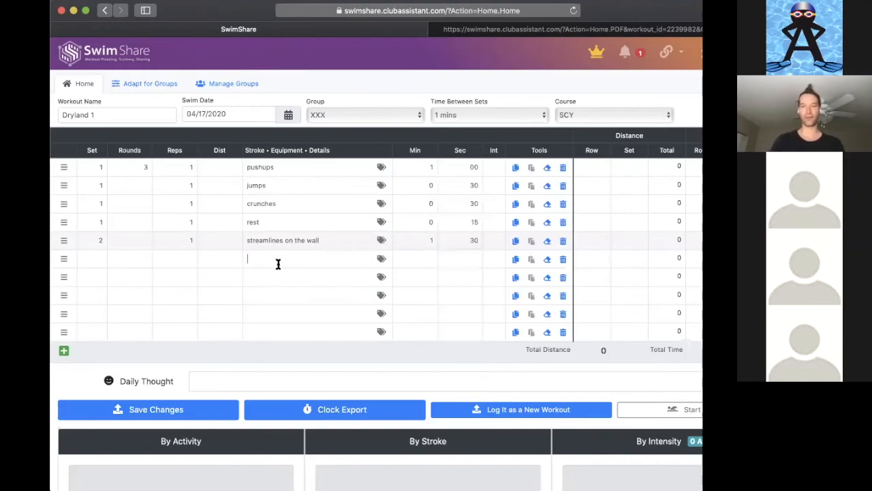
mouse_move(282, 264)
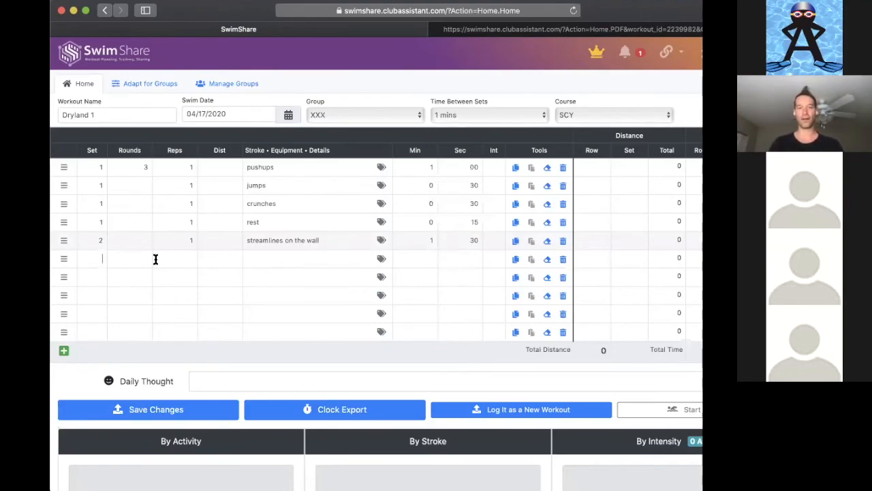
Start set 3 with an Exercise A row lasting 5 seconds.
text(3)
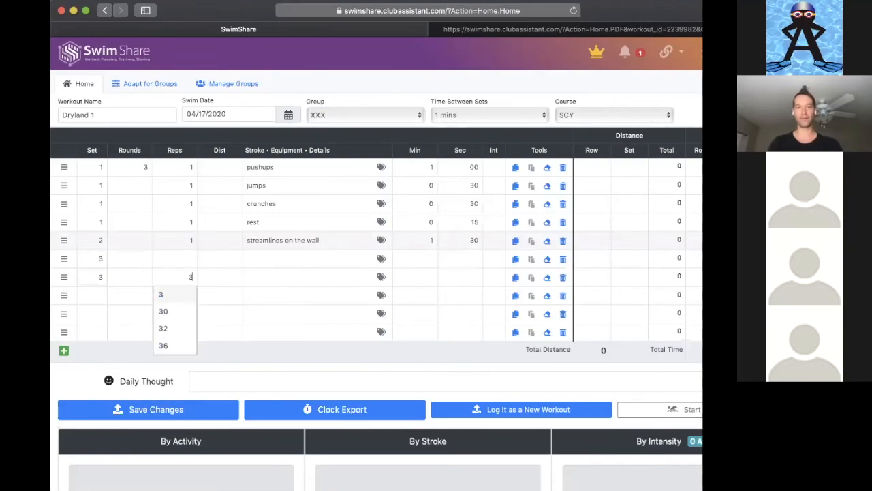
click(161, 294)
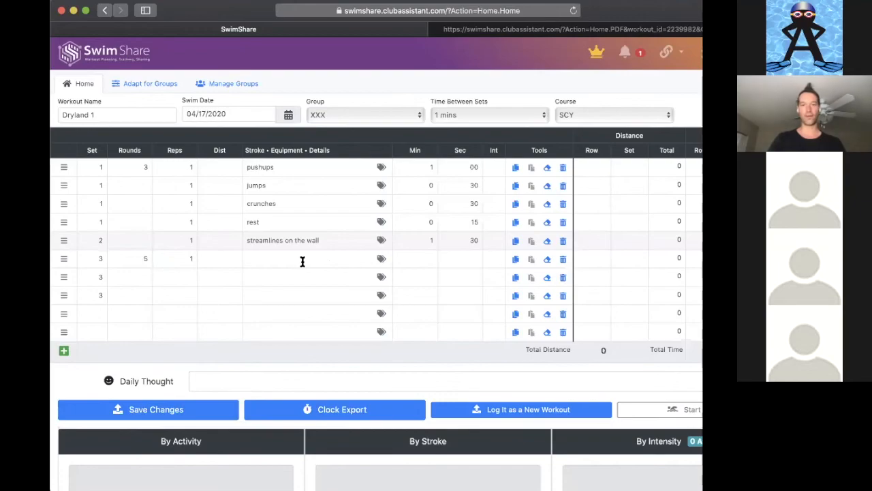
text(Exercise A)
text(5)
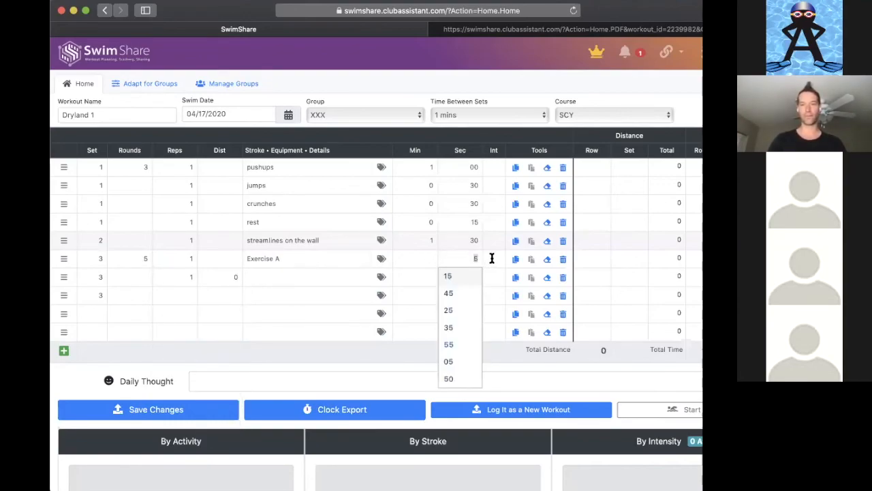
click(449, 362)
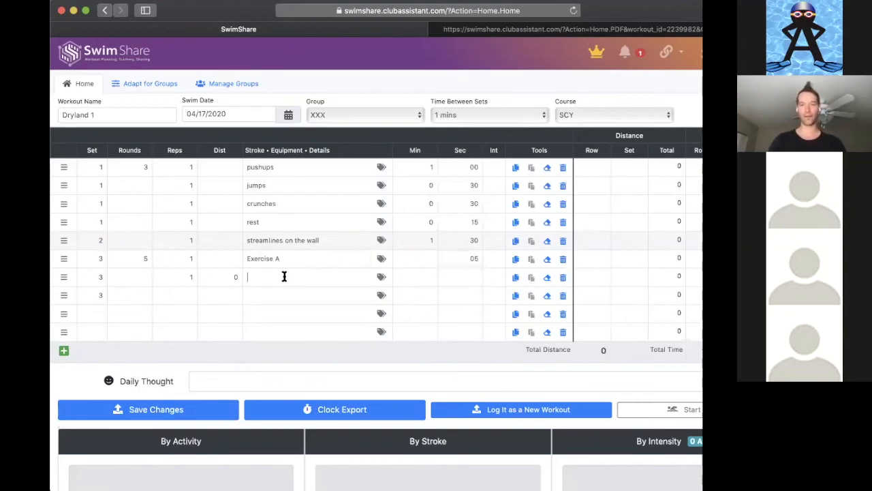
Enter 'Exercise B' in the Details of the next set-3 row.
click(219, 277)
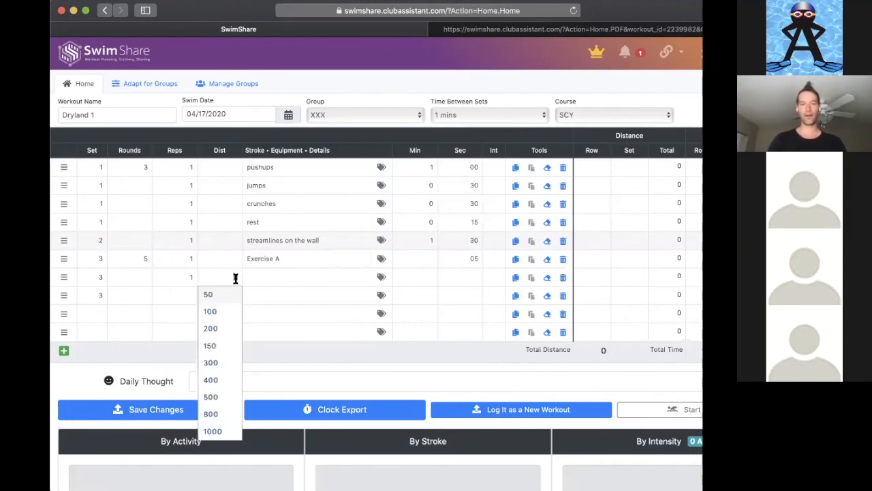
text(E)
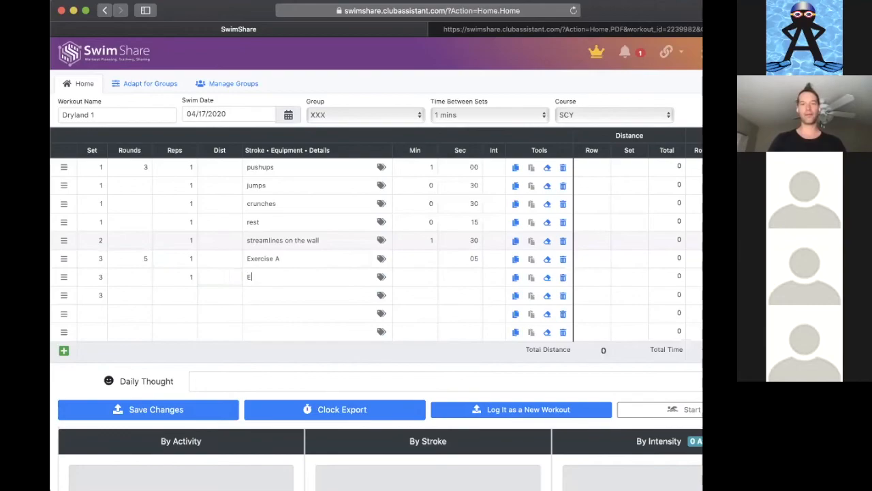
text(xercise B)
click(460, 277)
text(10)
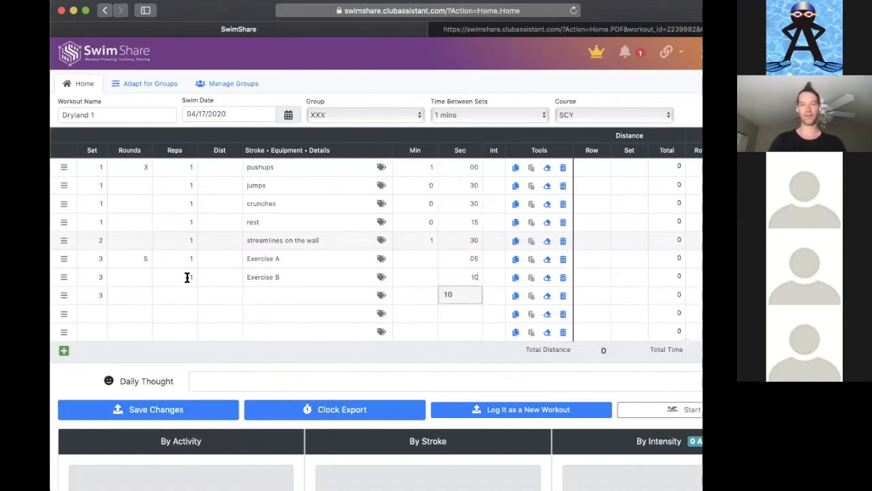
mouse_move(200, 235)
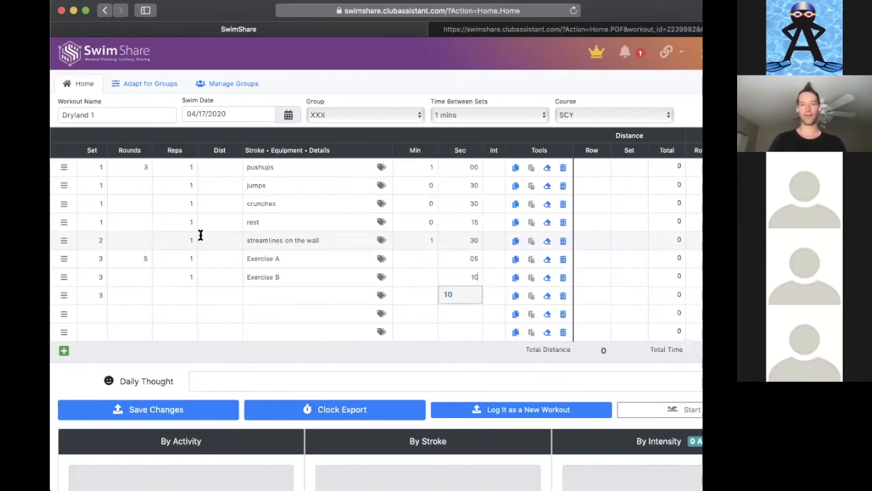
Set Exercise A to 4 reps and add a plank row lasting 35 seconds.
click(191, 258)
text(4)
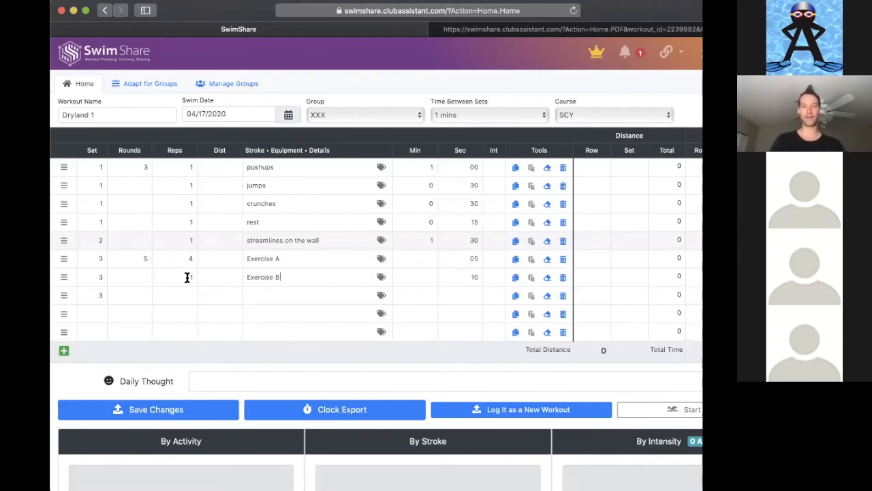
click(175, 295)
text(1)
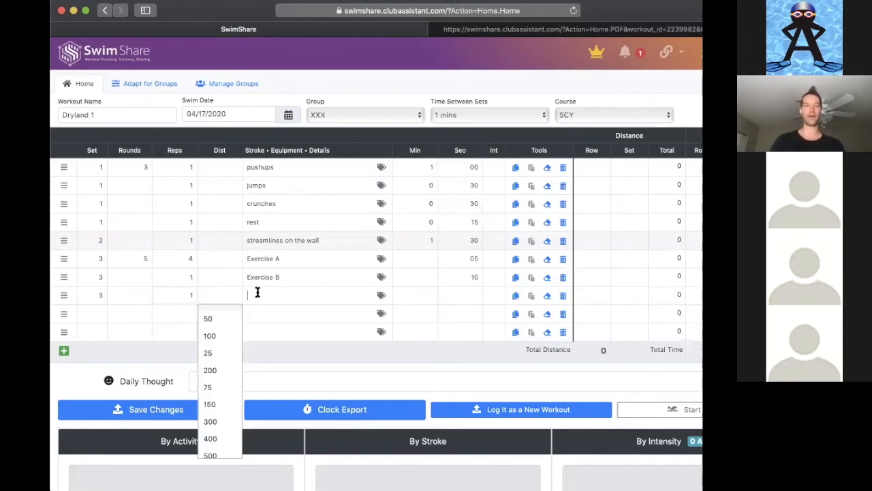
text(Exercise C)
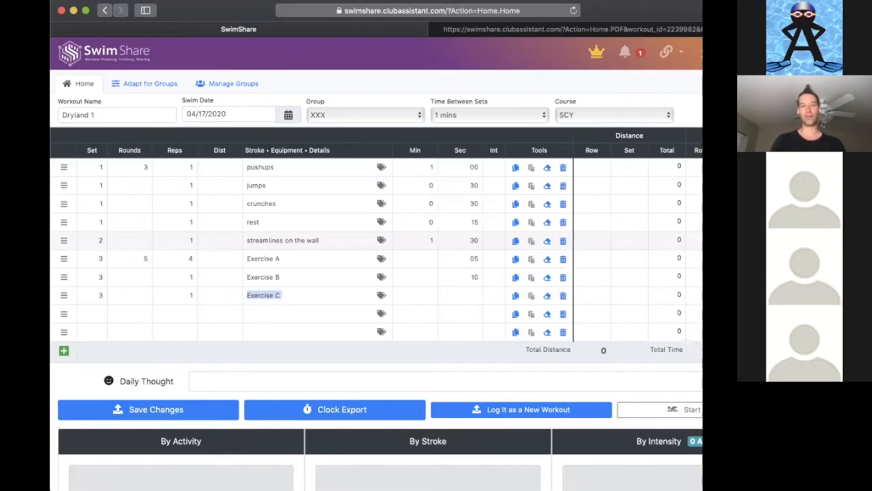
text(plank)
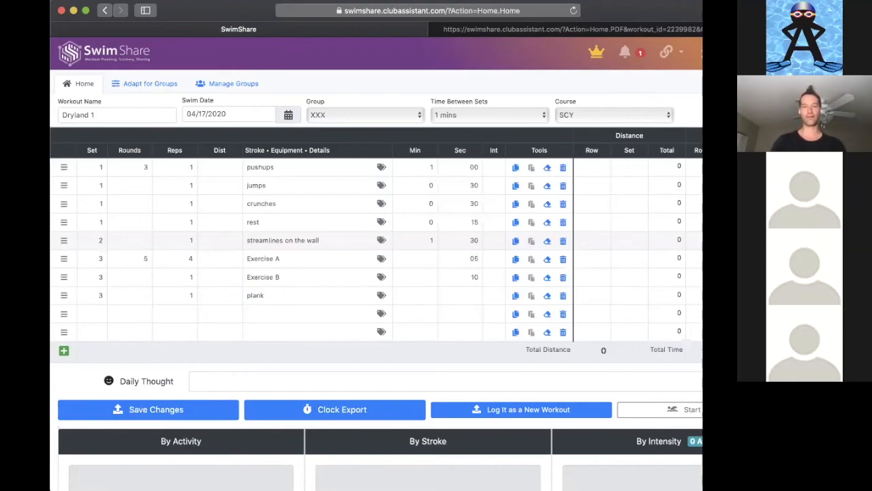
click(461, 295)
text(35)
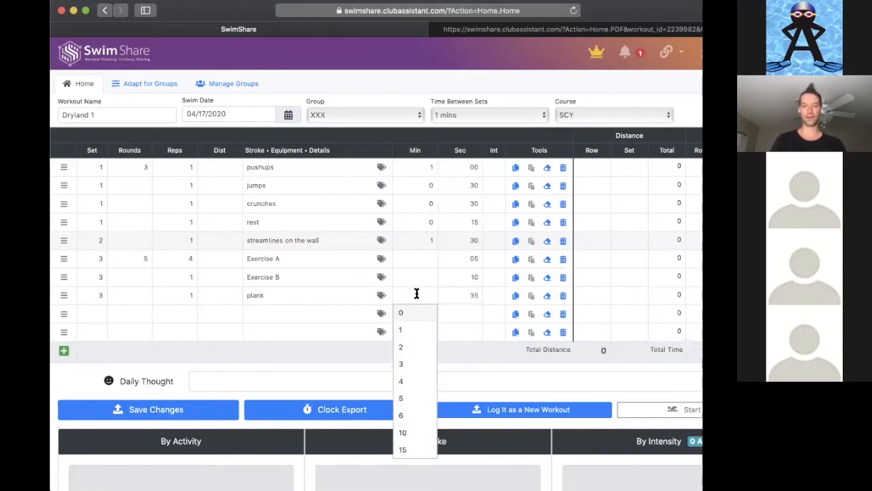
mouse_move(363, 107)
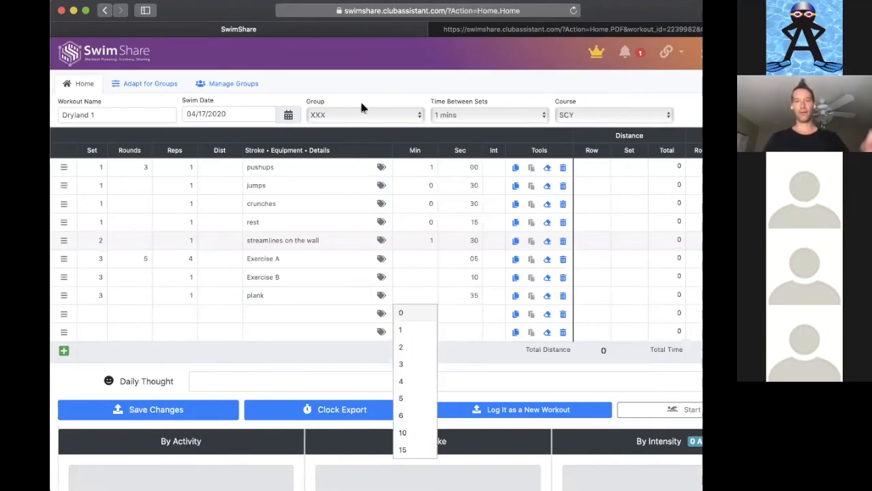
mouse_move(268, 28)
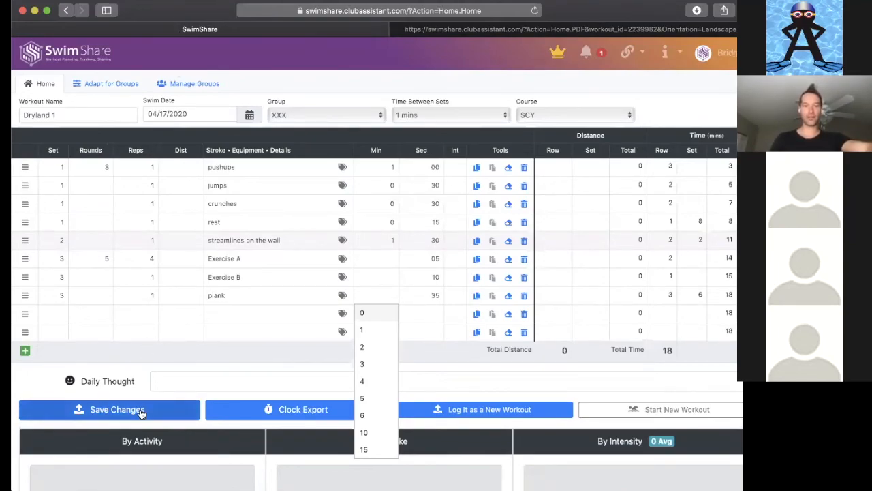
click(109, 408)
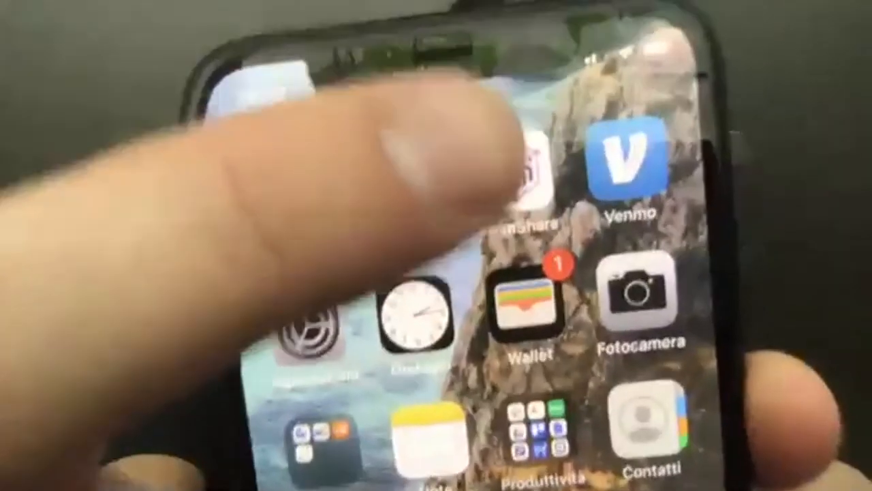
Tap the SwimShare app icon on the phone's home screen.
click(532, 178)
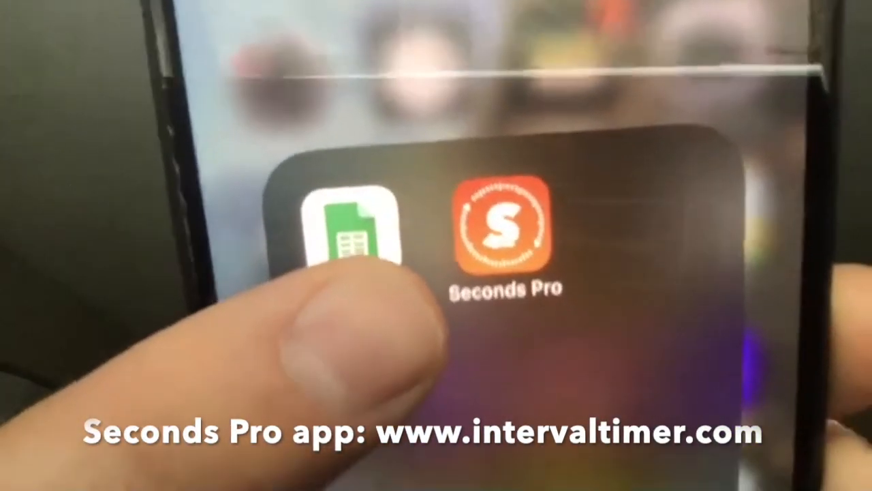
Launch the Seconds Pro interval timer from the phone's app folder.
click(498, 225)
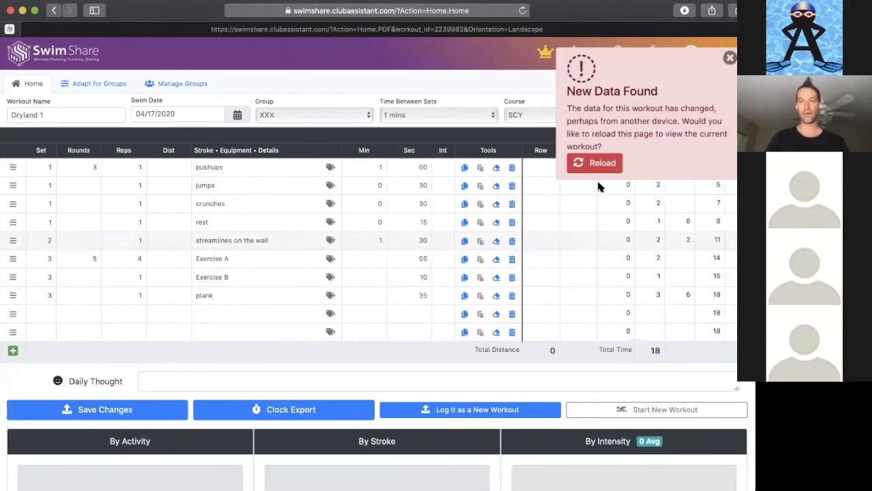
Reload Dryland 1 from the 'New Data Found' popup's Reload button.
click(594, 163)
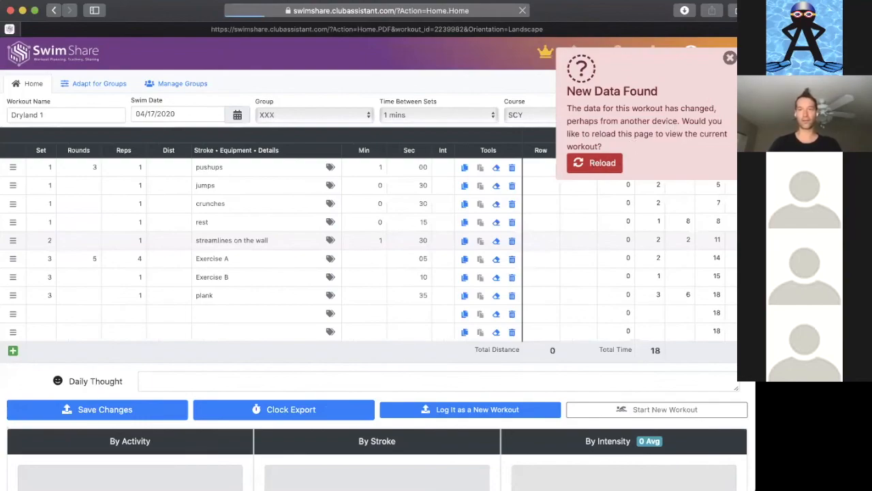
click(593, 162)
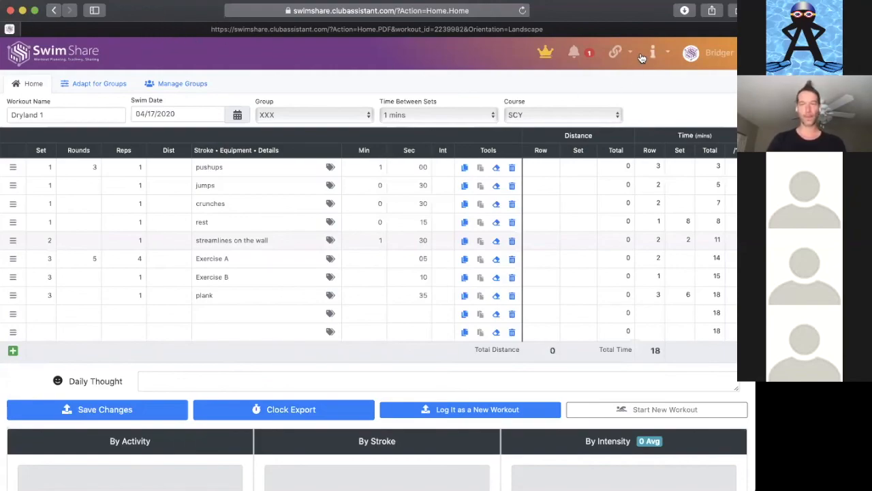
mouse_move(628, 18)
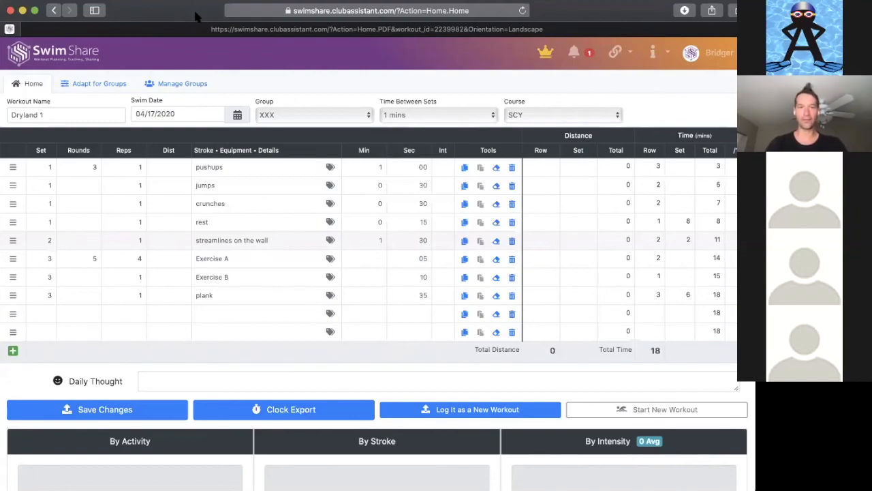
Start entering the SwimShare site address in the browser's address bar.
click(379, 10)
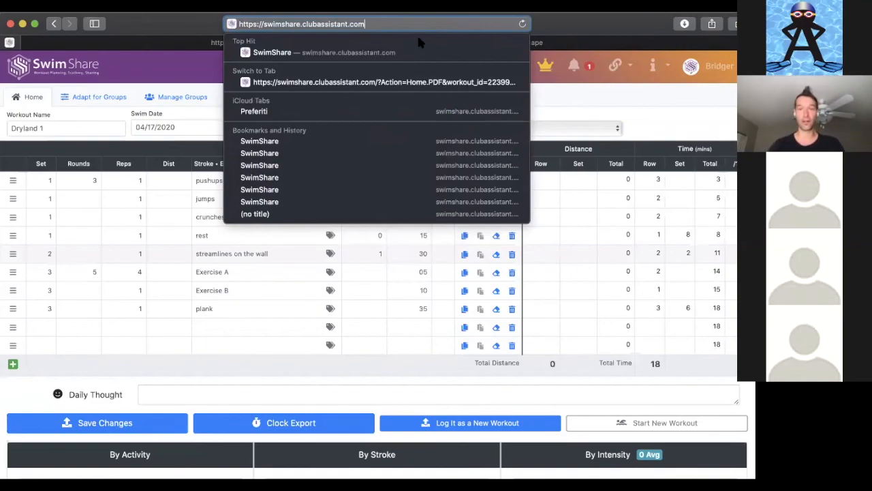
mouse_move(559, 27)
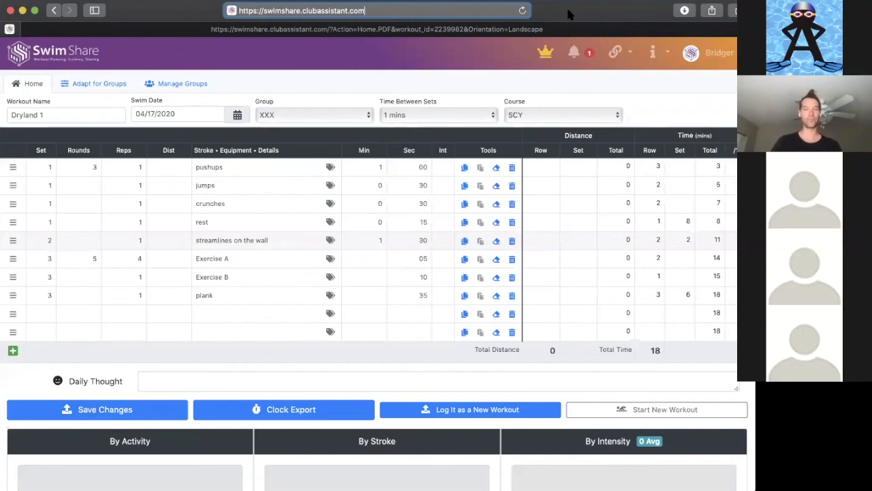
mouse_move(314, 44)
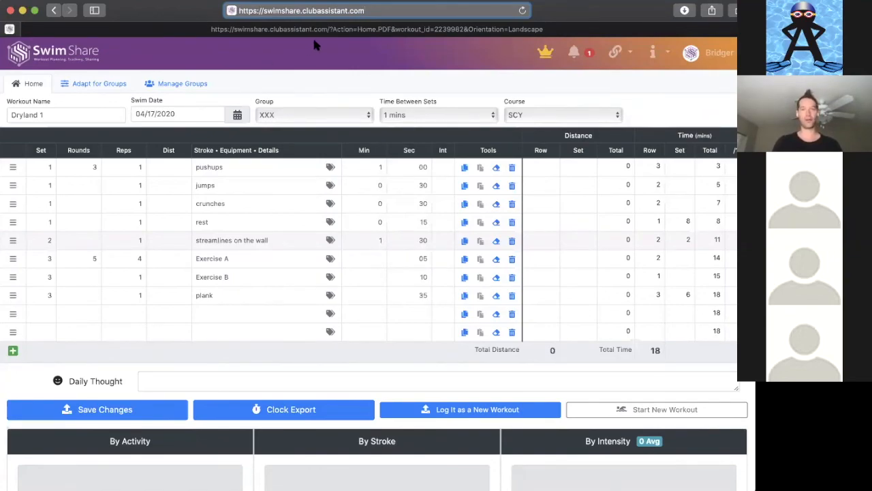
mouse_move(397, 75)
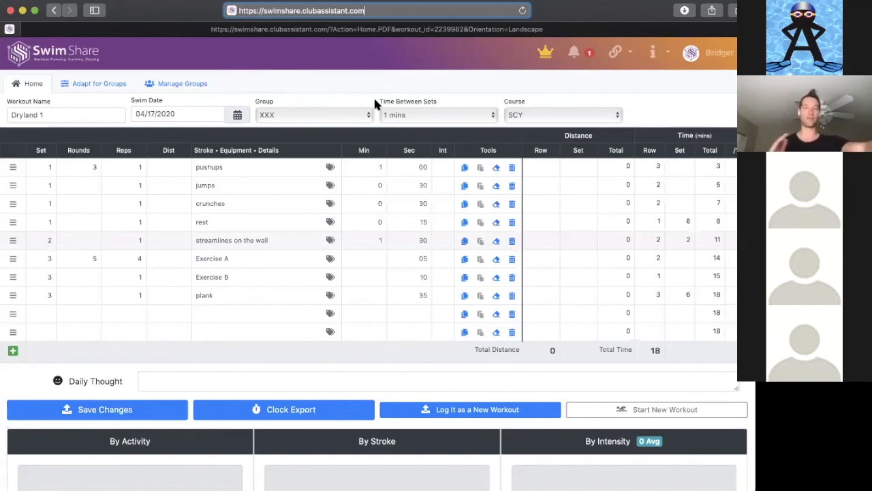
mouse_move(208, 15)
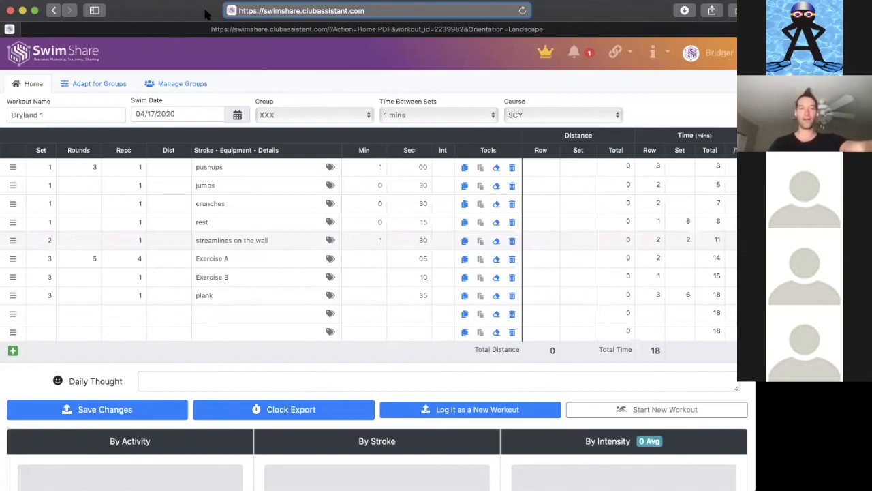
mouse_move(205, 72)
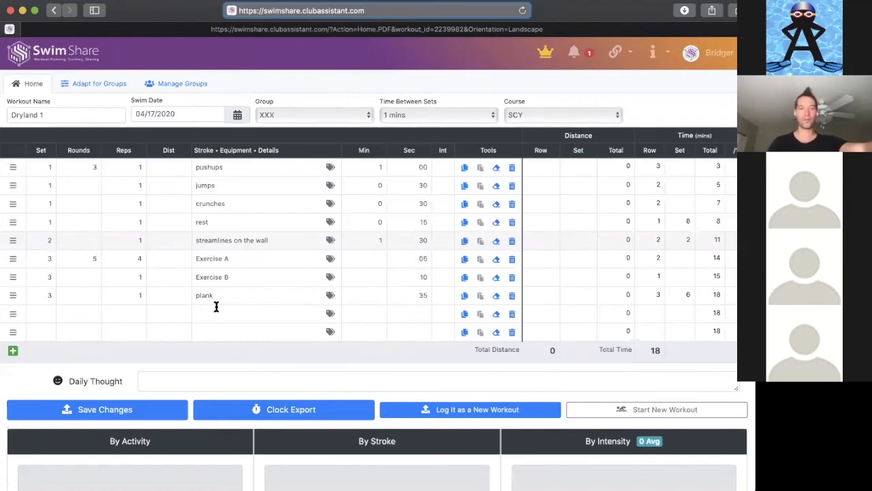
mouse_move(216, 462)
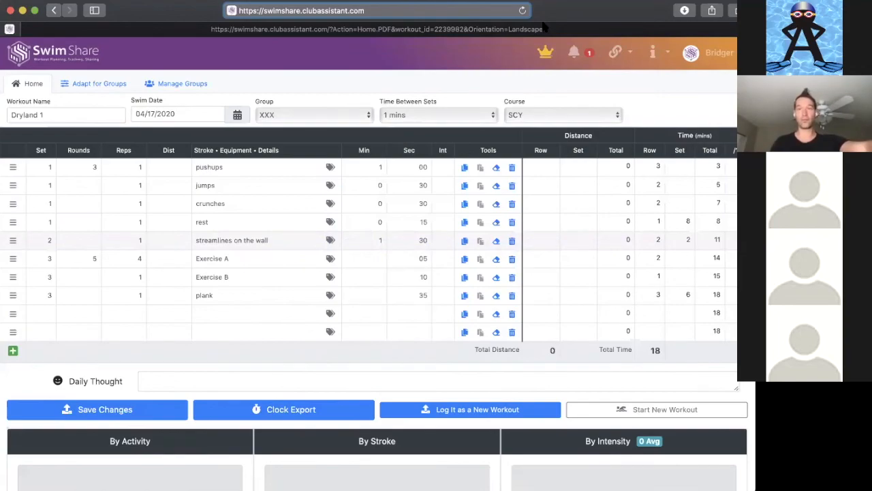
mouse_move(361, 49)
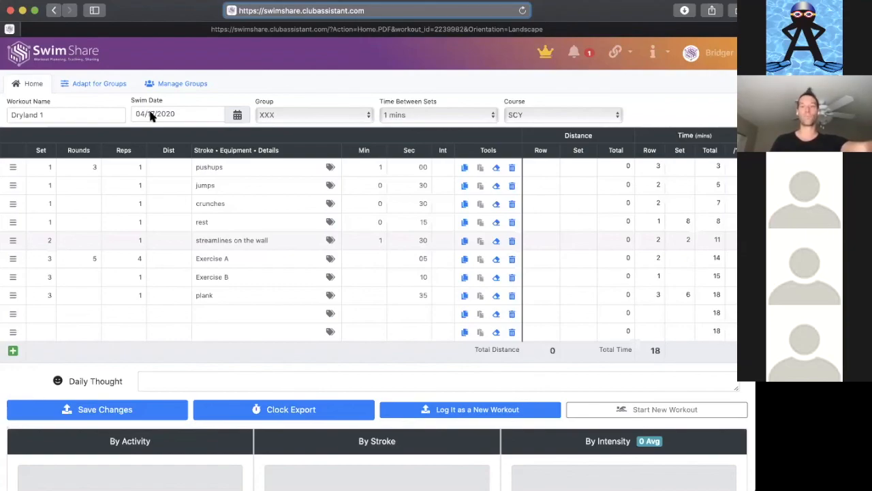
mouse_move(652, 56)
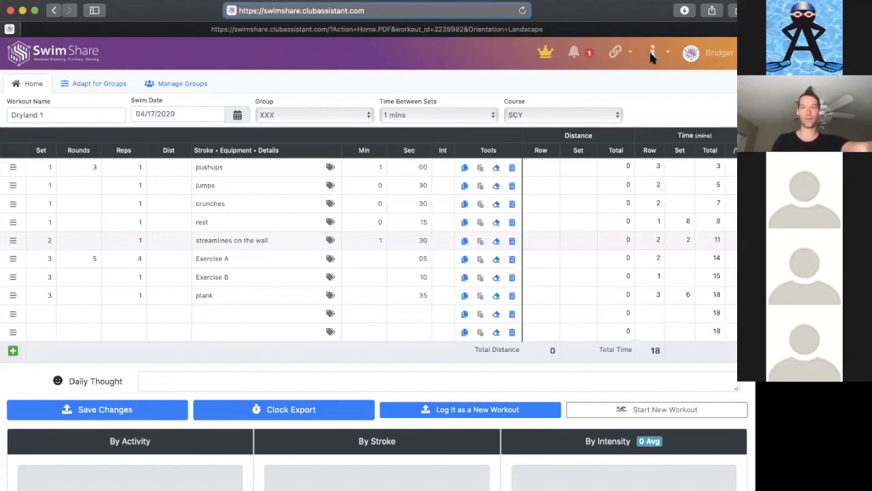
mouse_move(702, 42)
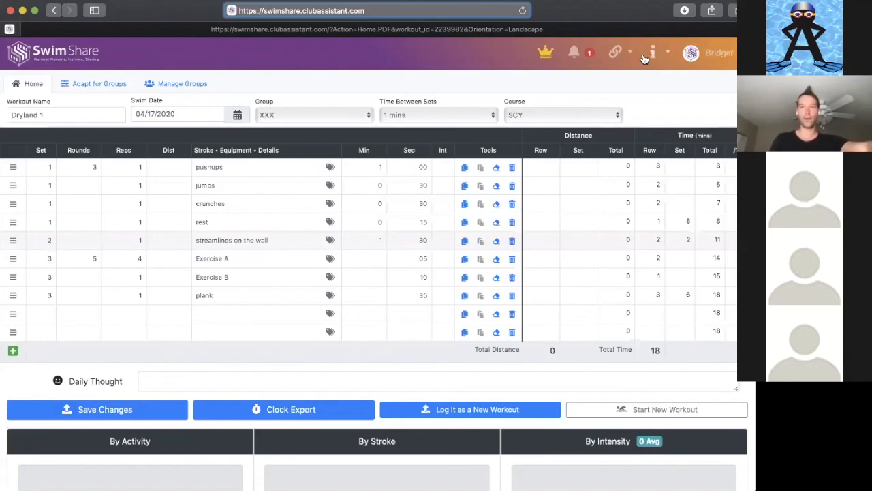
Open the Seconds Pro tutorial video from the header's info menu.
click(653, 53)
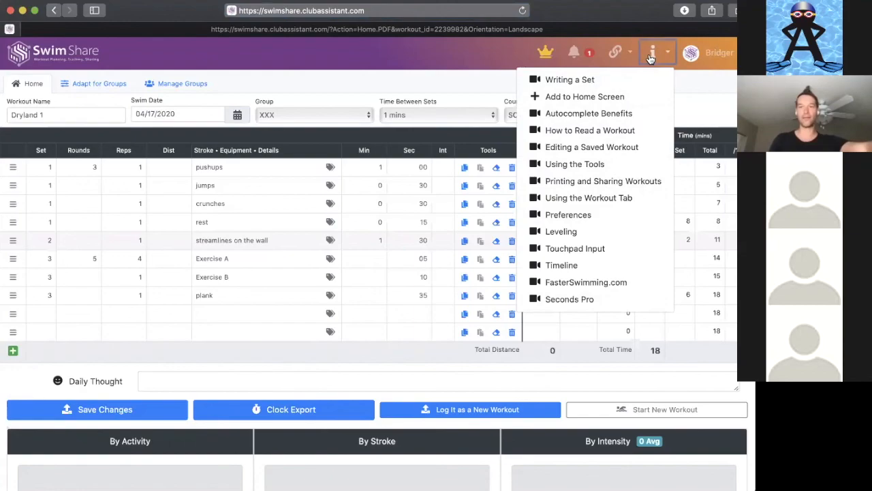
mouse_move(653, 52)
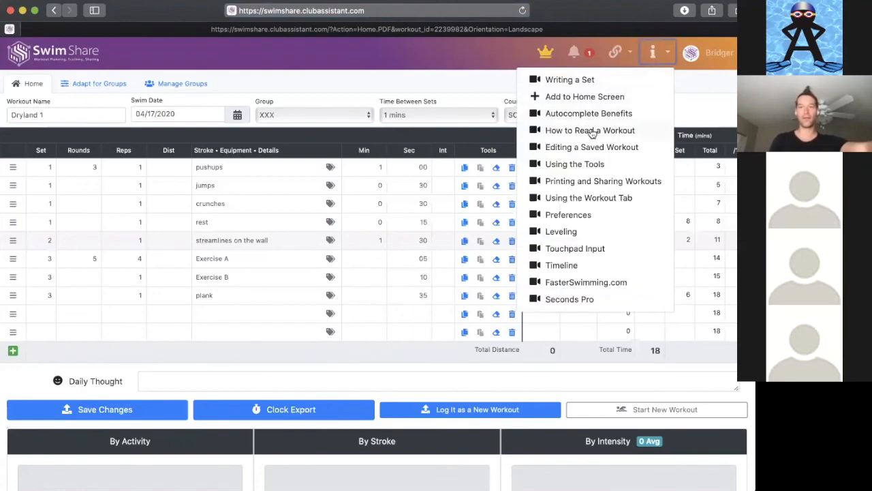
mouse_move(579, 300)
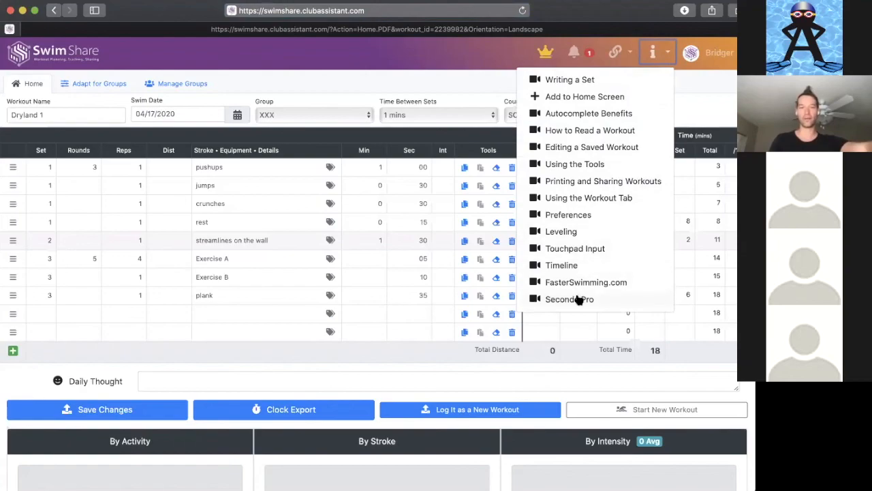
mouse_move(580, 82)
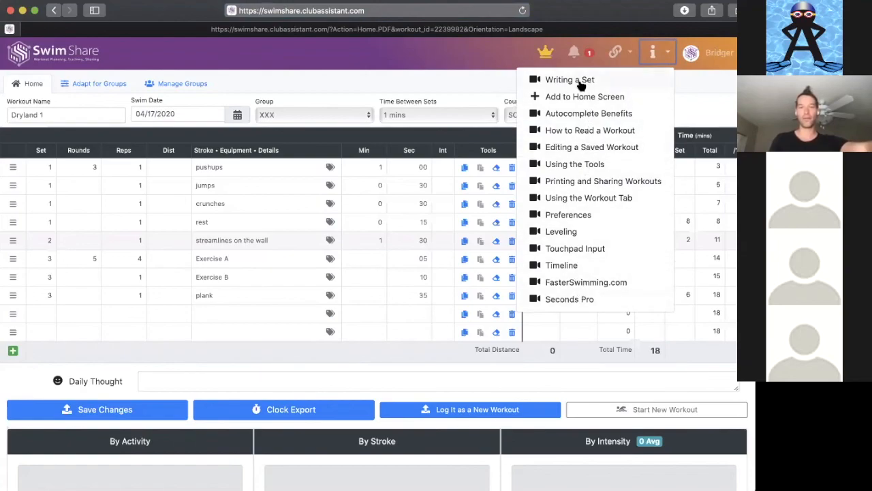
mouse_move(583, 130)
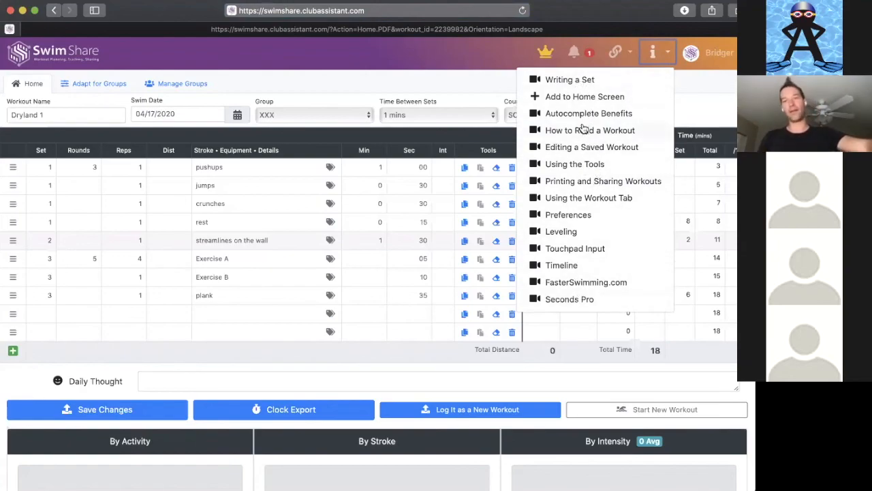
mouse_move(599, 235)
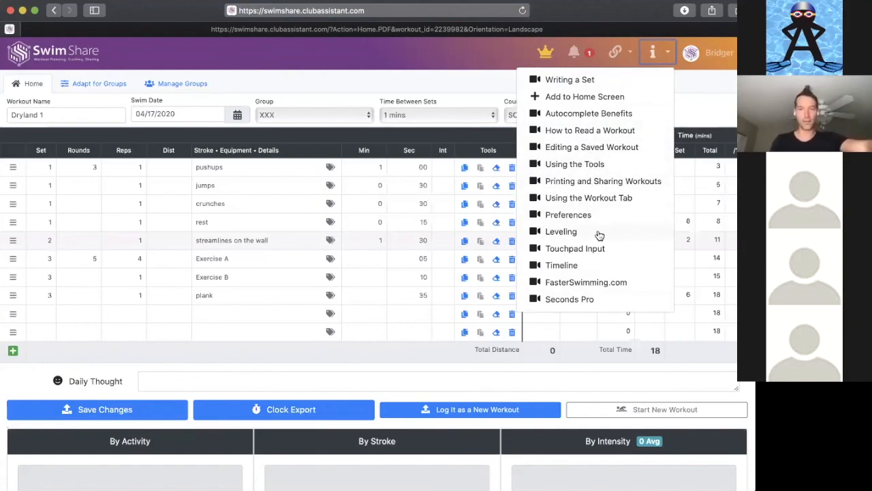
mouse_move(599, 288)
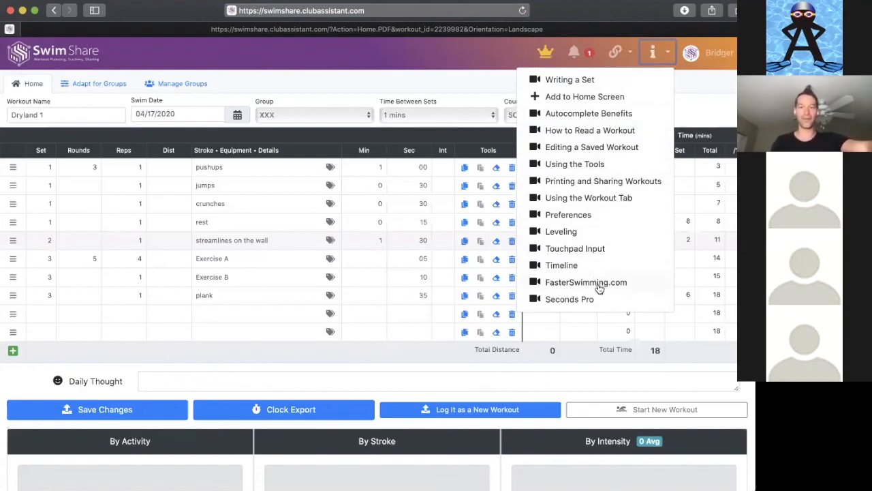
mouse_move(569, 299)
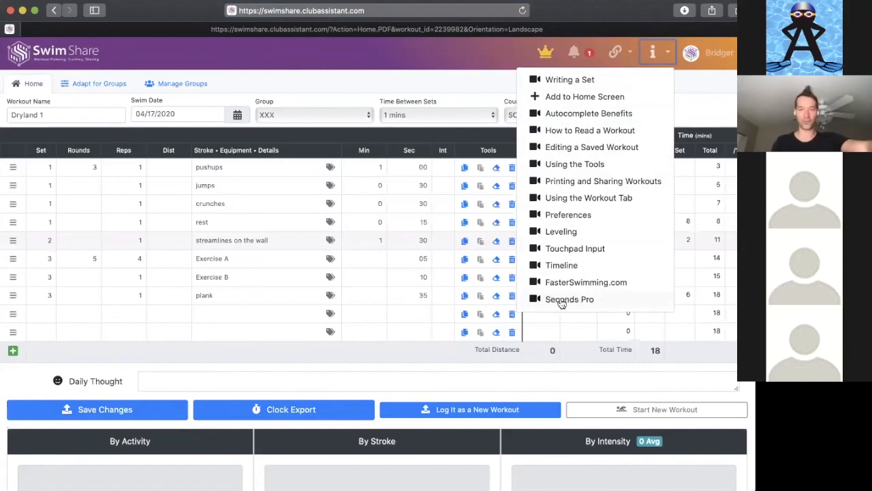
click(570, 300)
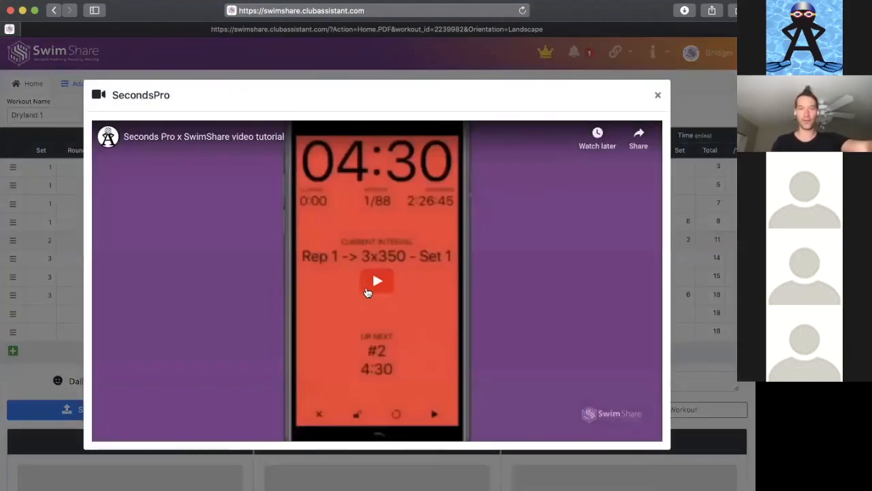
Play the Seconds Pro tutorial past its title card, stopping on the phone timer screen.
click(377, 281)
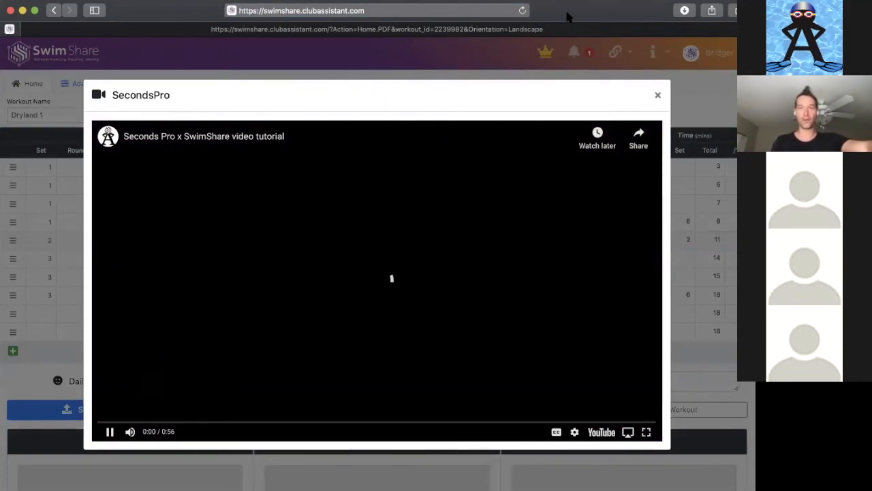
click(110, 431)
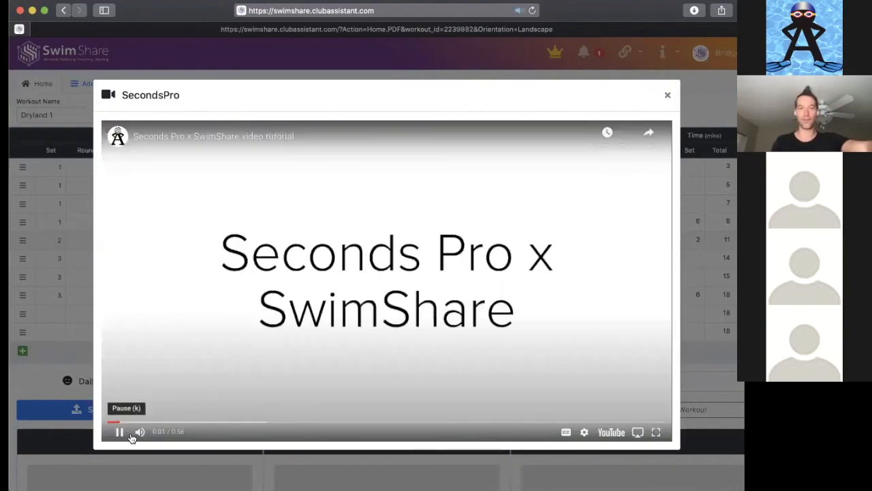
click(139, 432)
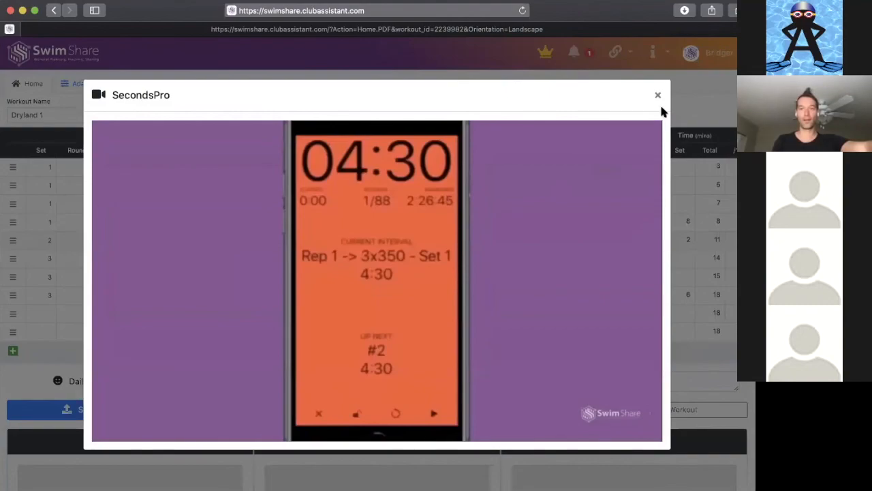
Close the SecondsPro tutorial window to reveal the Dryland 1 table.
click(657, 94)
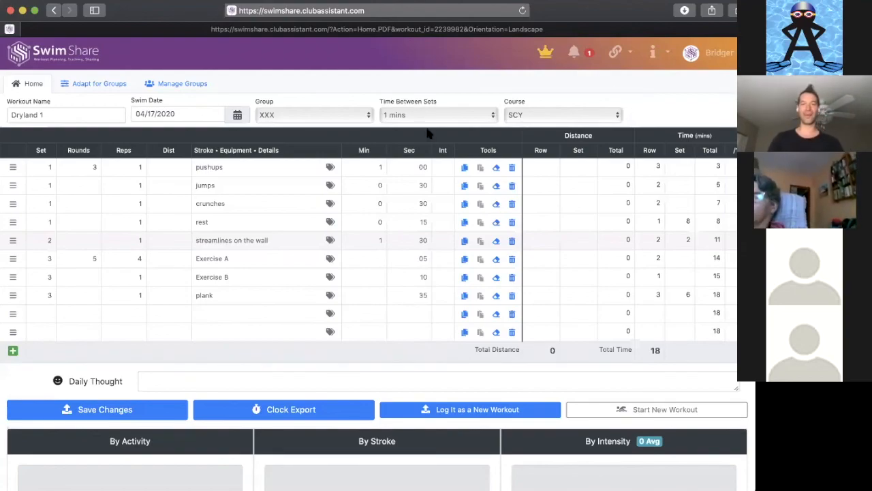
Enter distances and intensity levels for the pushups, Exercise A and crunches rows.
click(442, 167)
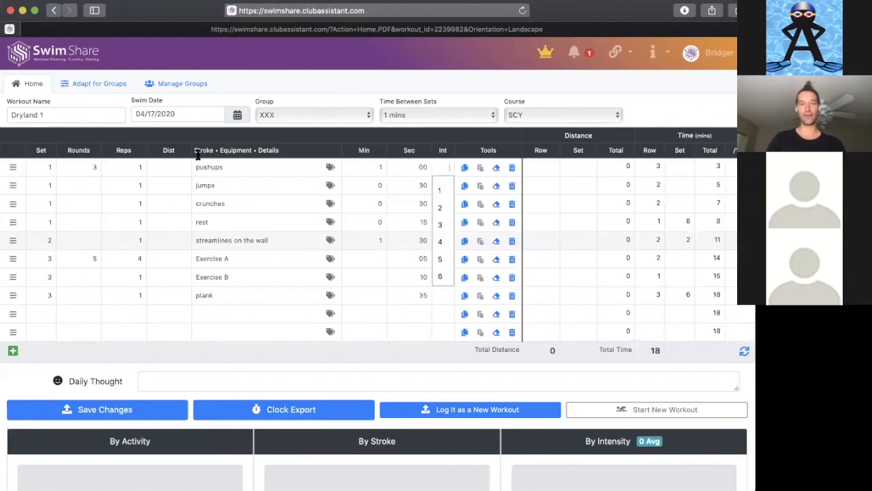
click(168, 167)
text(1)
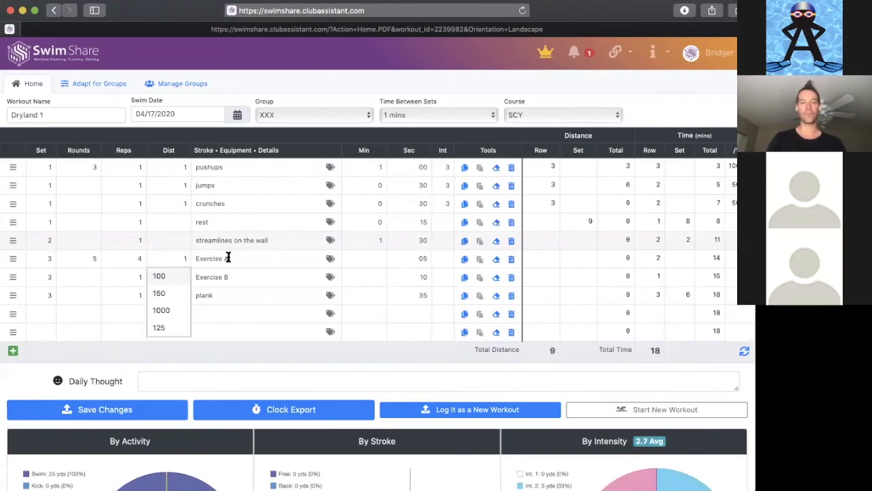
click(159, 277)
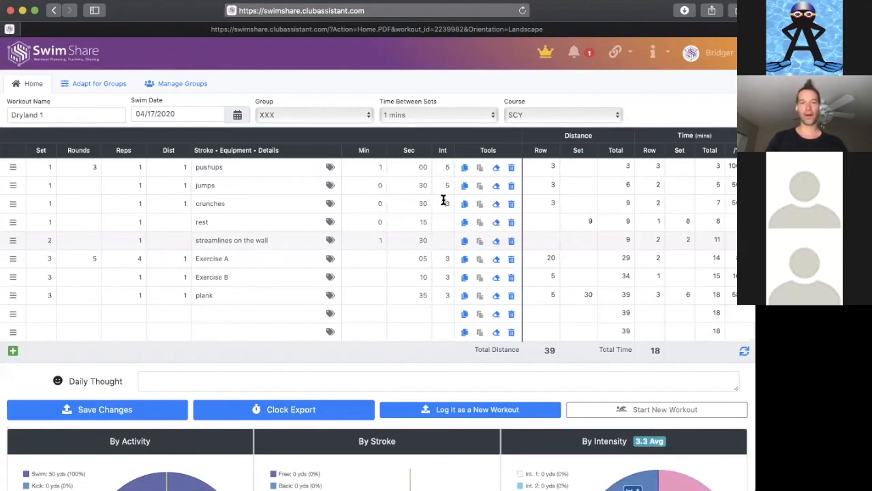
click(169, 222)
text(1)
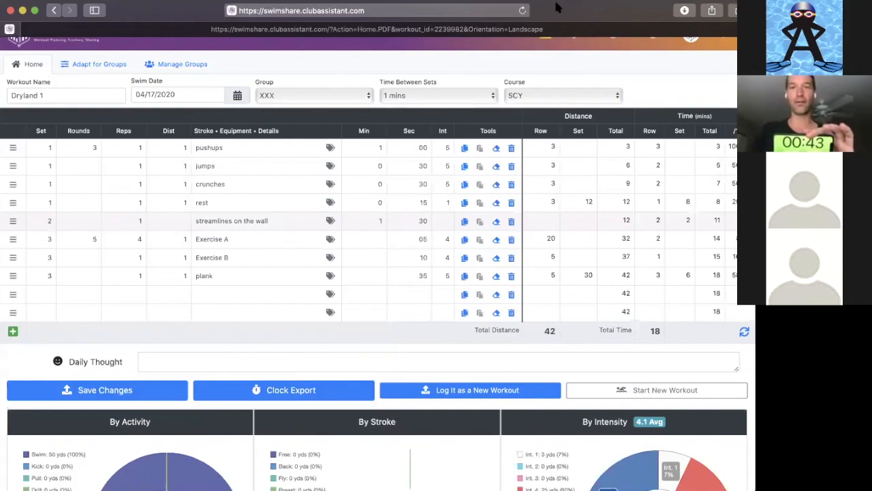
mouse_move(213, 77)
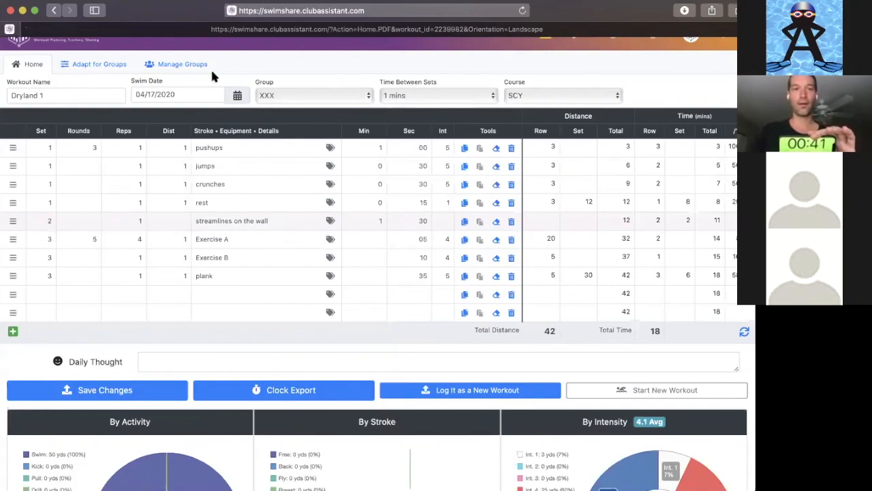
mouse_move(201, 326)
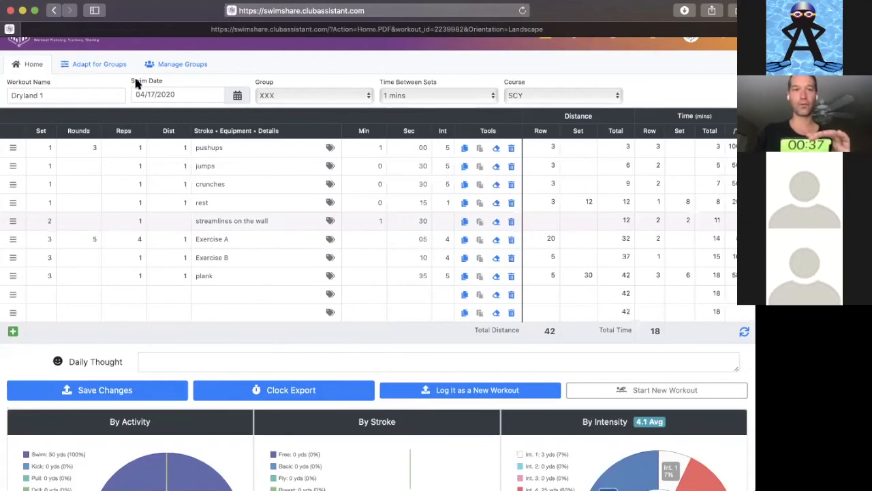
mouse_move(406, 39)
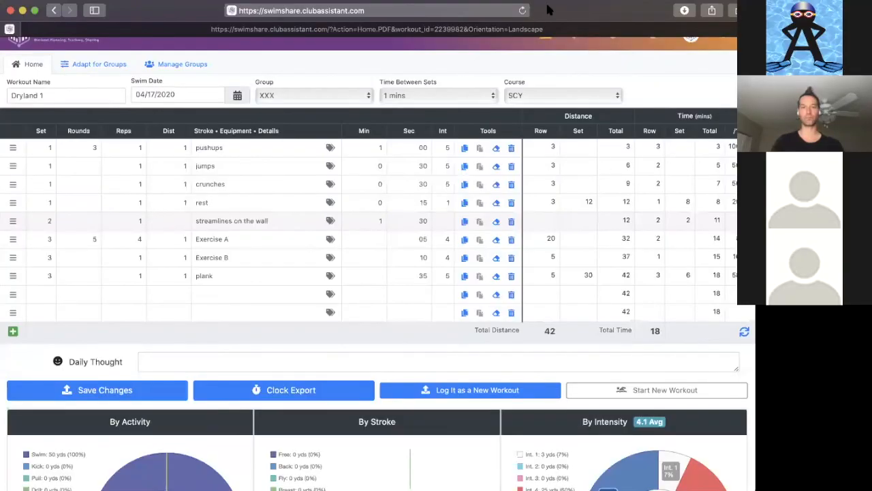
mouse_move(620, 17)
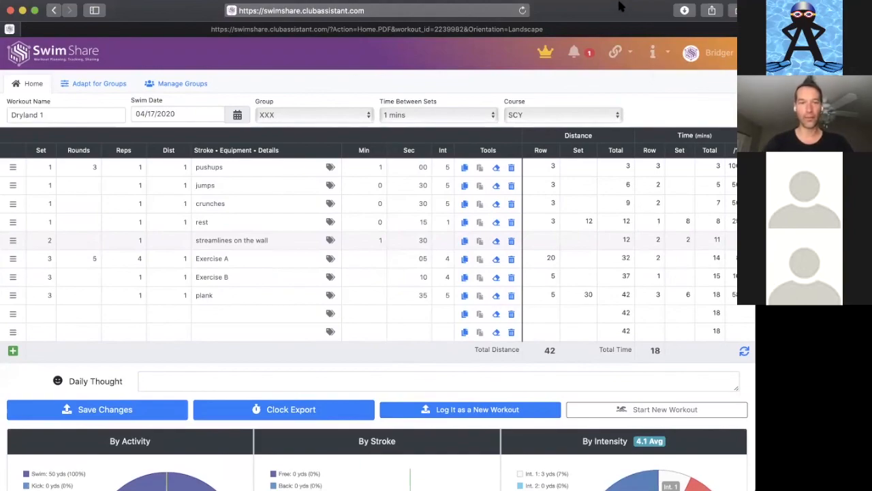
Scroll down the Dryland 1 page to view the breakdown charts below the exercise table.
scroll(down, 3)
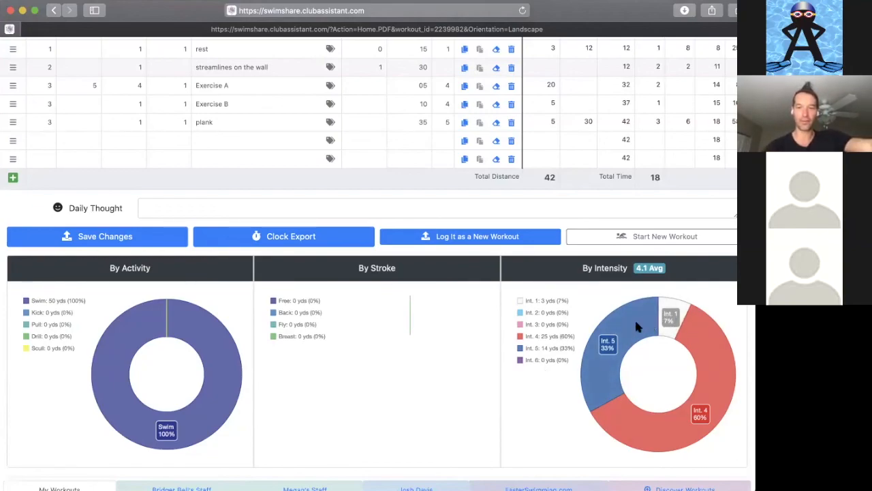
mouse_move(593, 379)
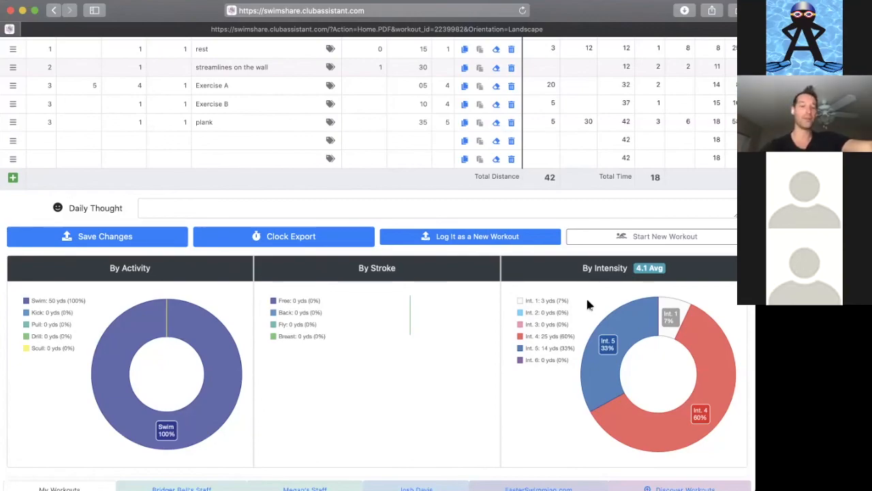
mouse_move(545, 327)
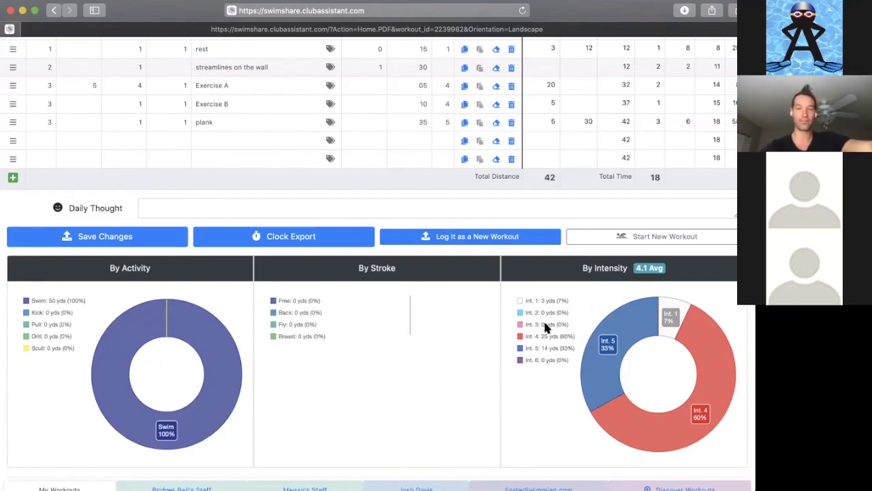